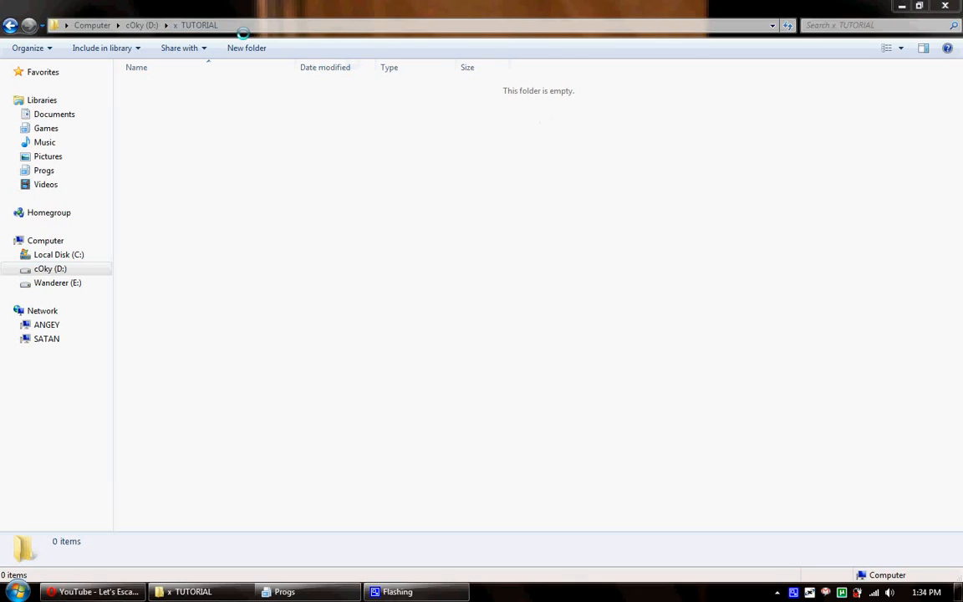
Switch the empty TUTORIAL folder to List view so the column headers disappear.
click(197, 25)
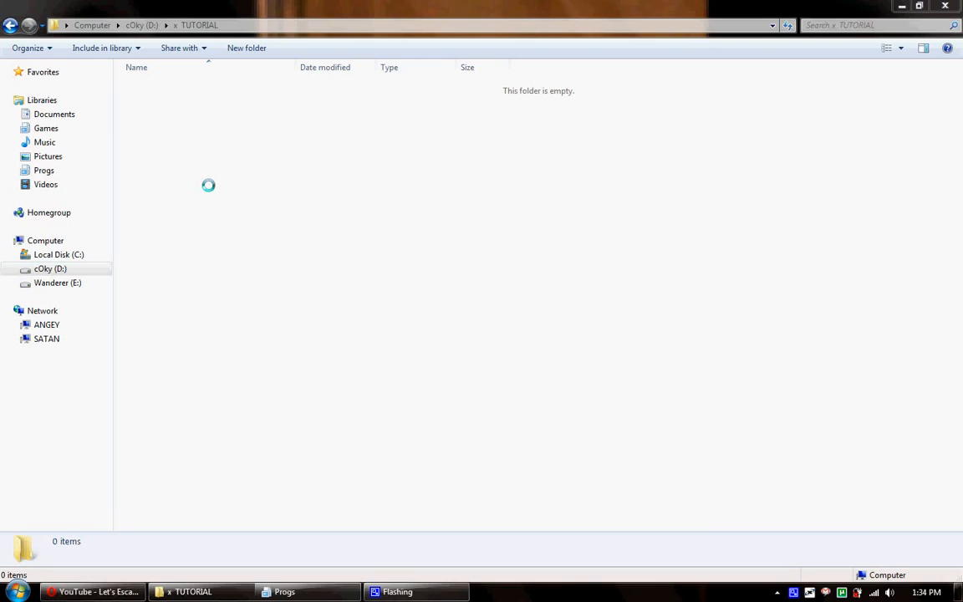
right_click(149, 117)
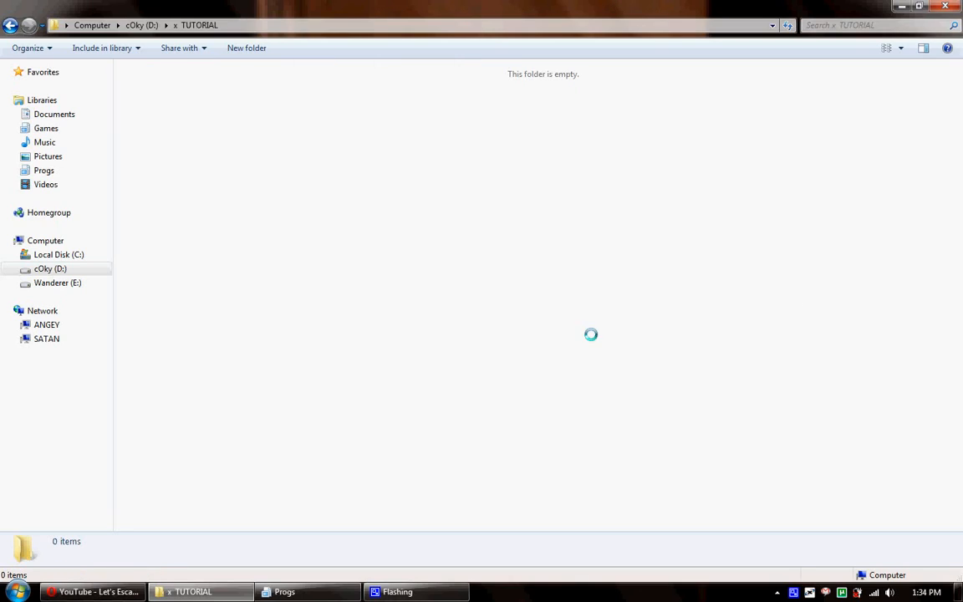
Show the empty TUTORIAL folder's items as Extra large icons via the background View menu.
right_click(520, 321)
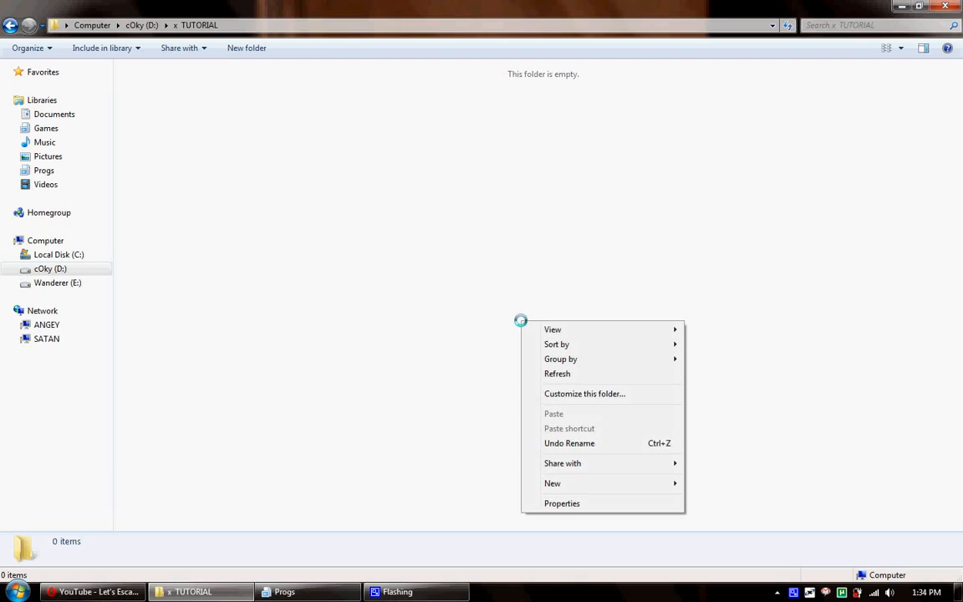
mouse_move(557, 345)
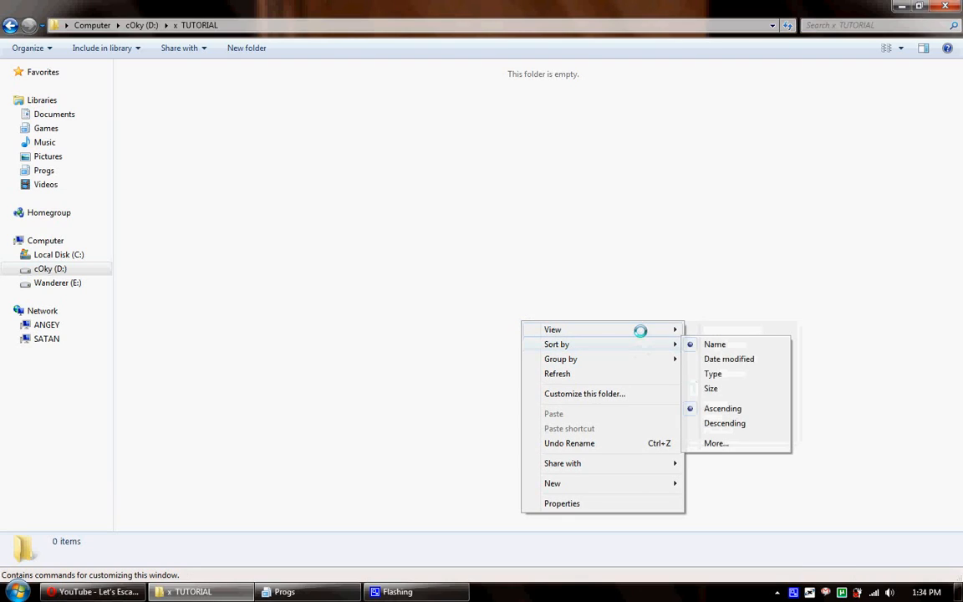
mouse_move(552, 328)
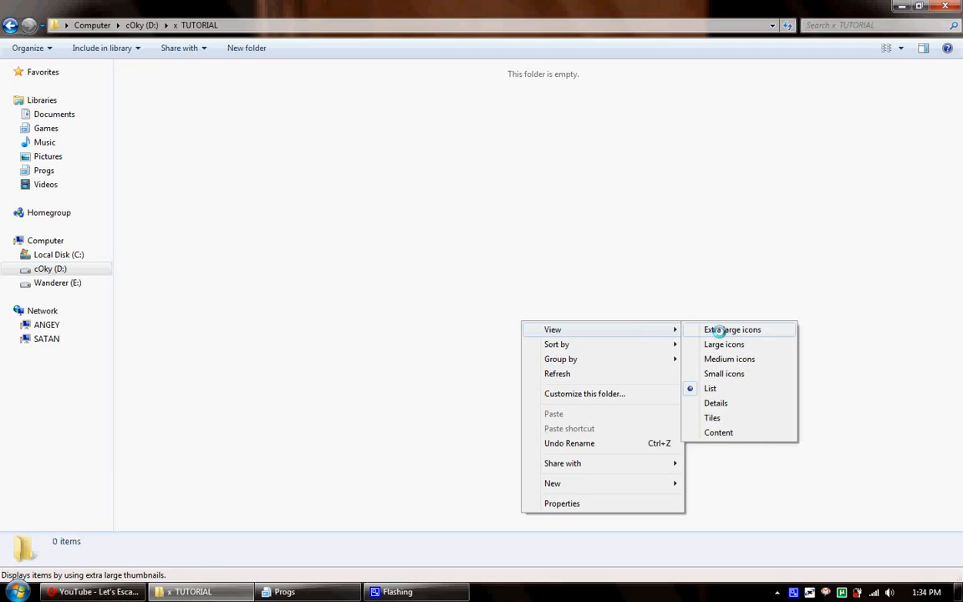
click(733, 330)
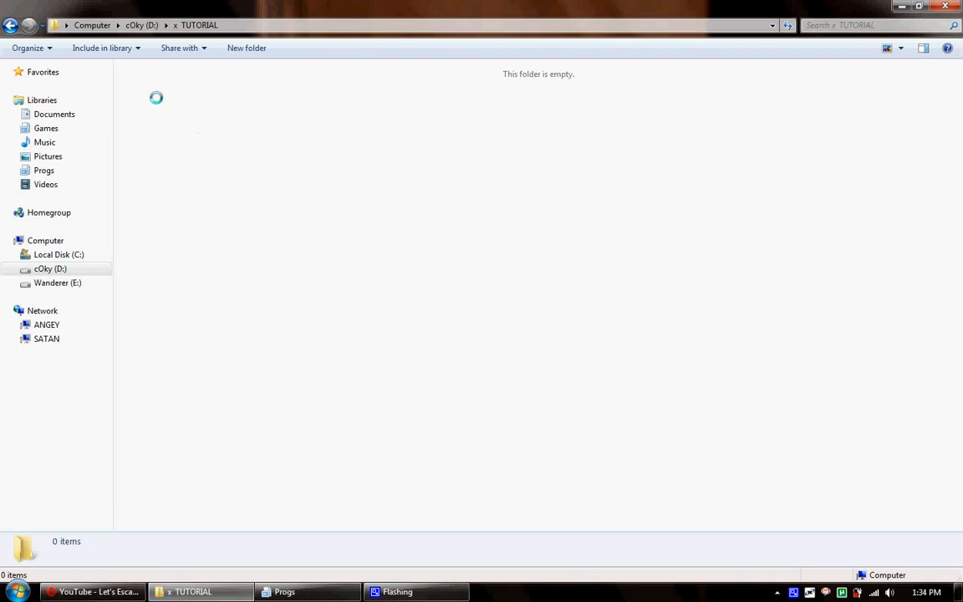
right_click(157, 97)
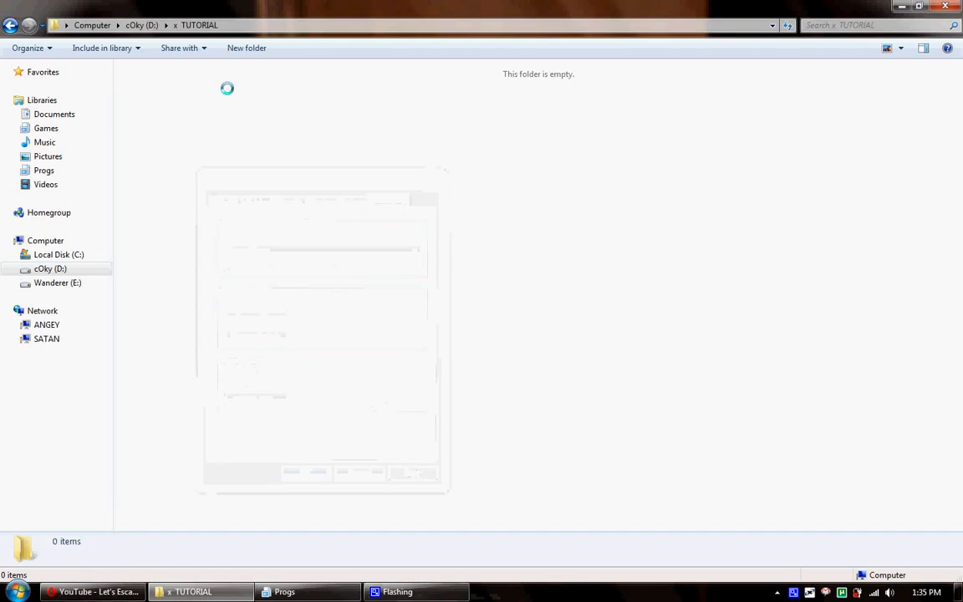
right_click(227, 89)
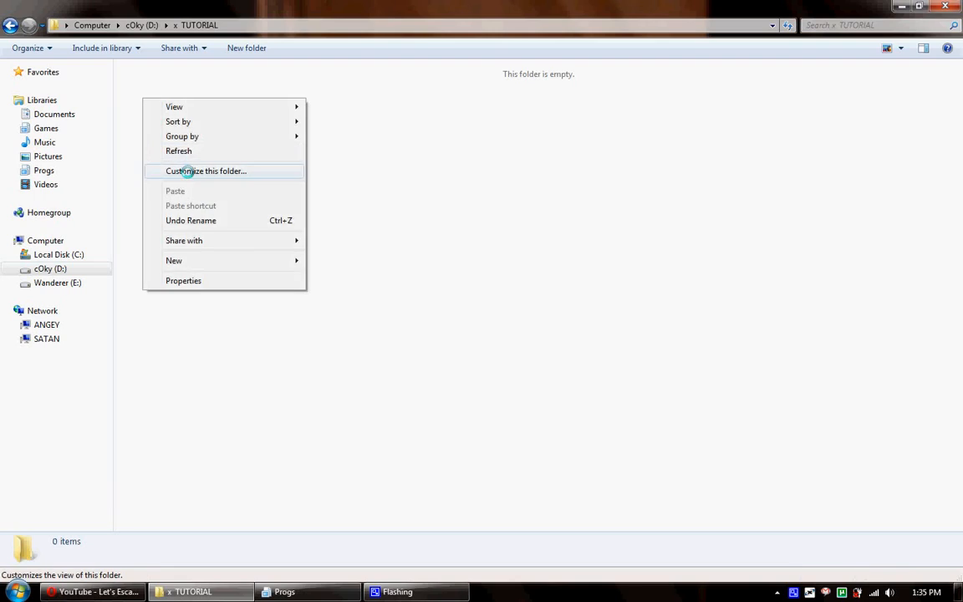
click(207, 171)
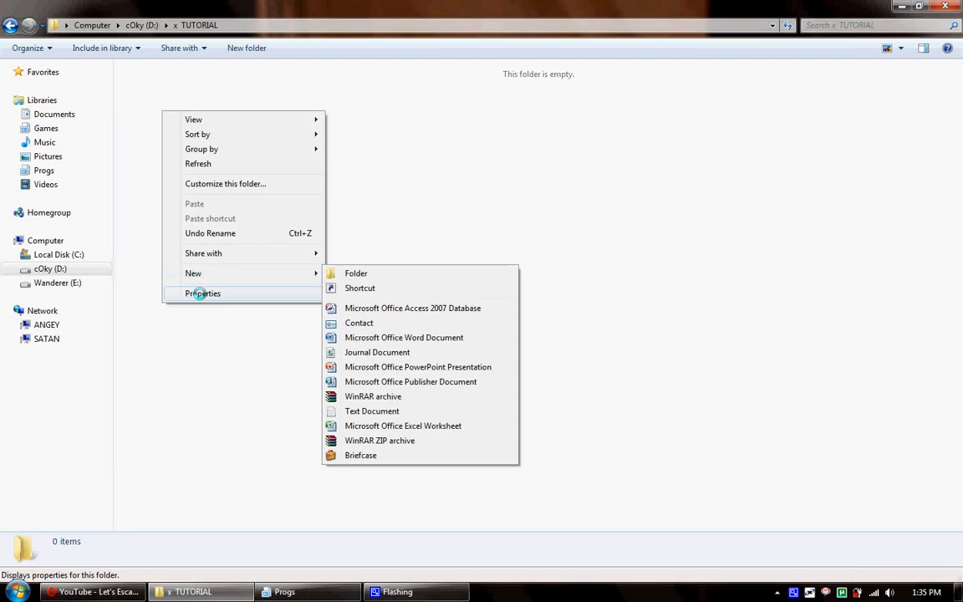
click(203, 294)
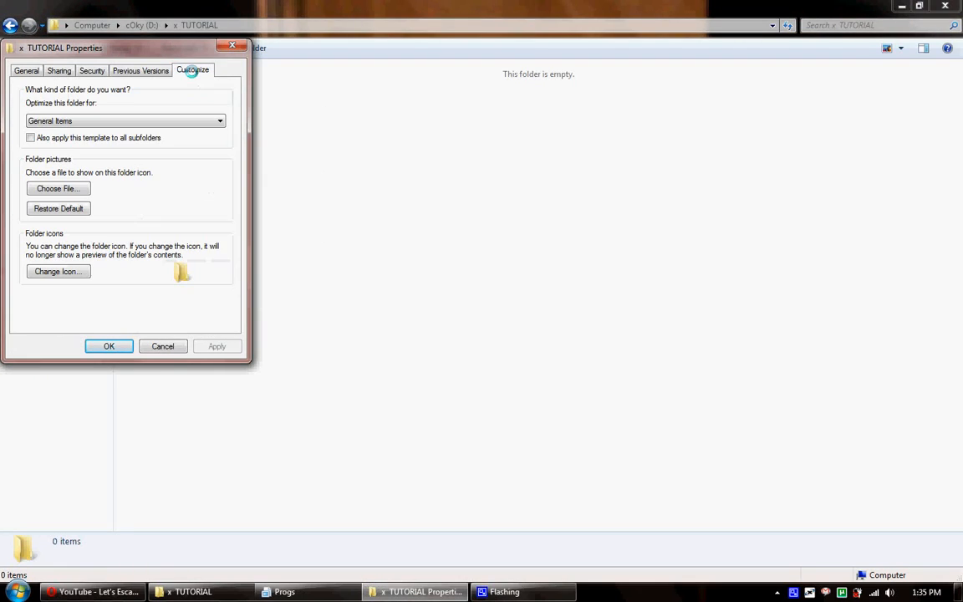
click(30, 137)
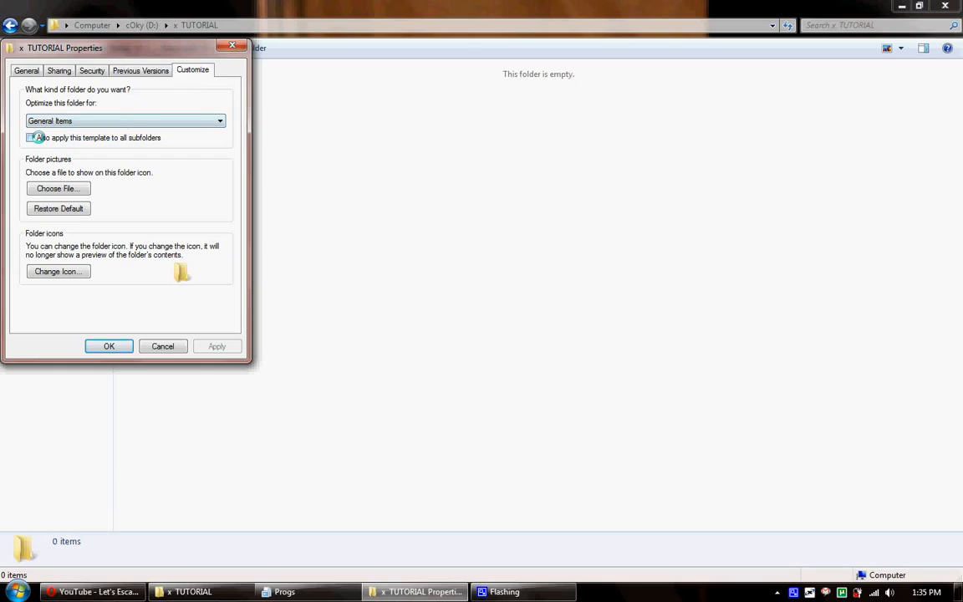
click(32, 137)
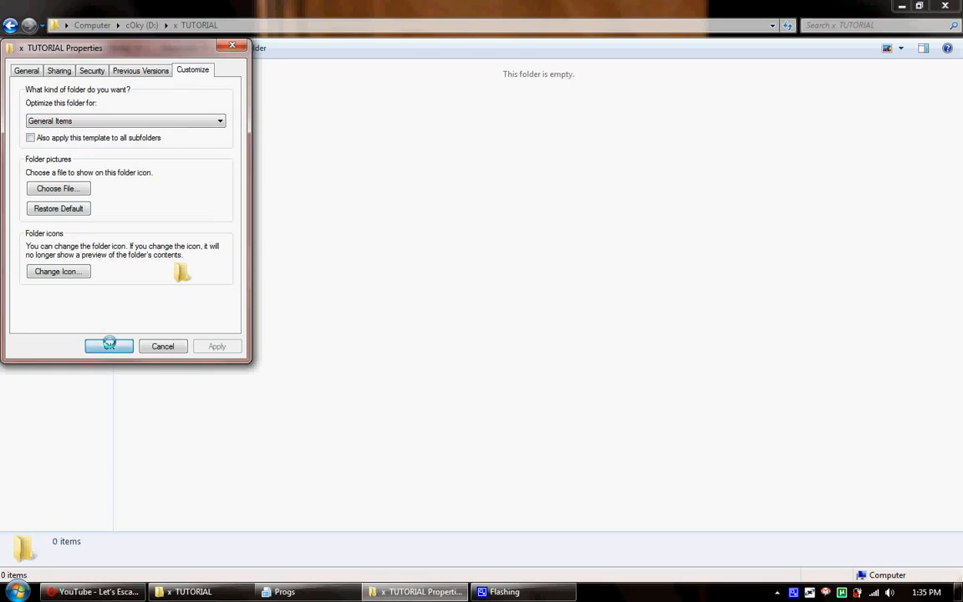
click(109, 346)
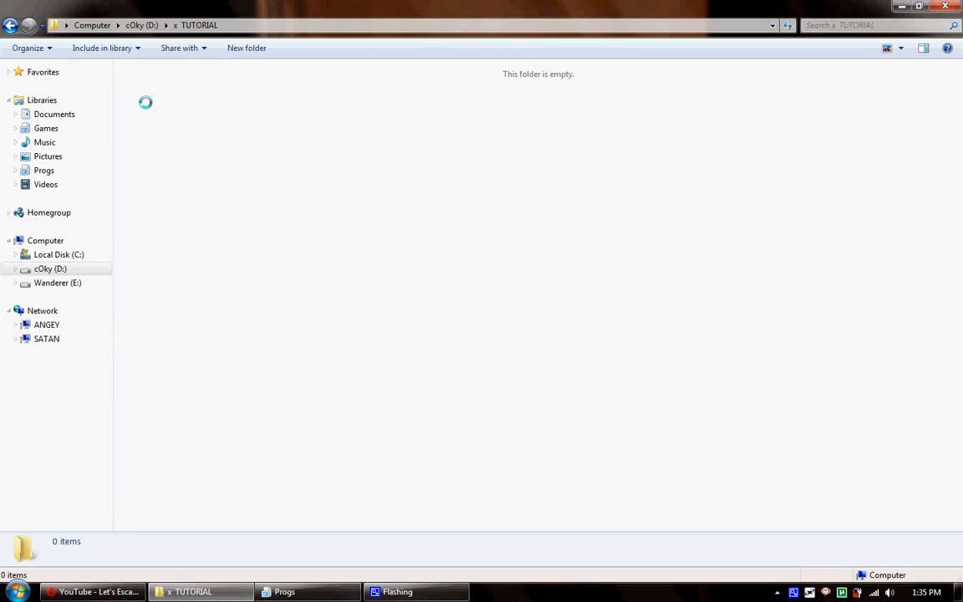
Refresh the empty TUTORIAL folder and bring up the New item types menu.
right_click(148, 99)
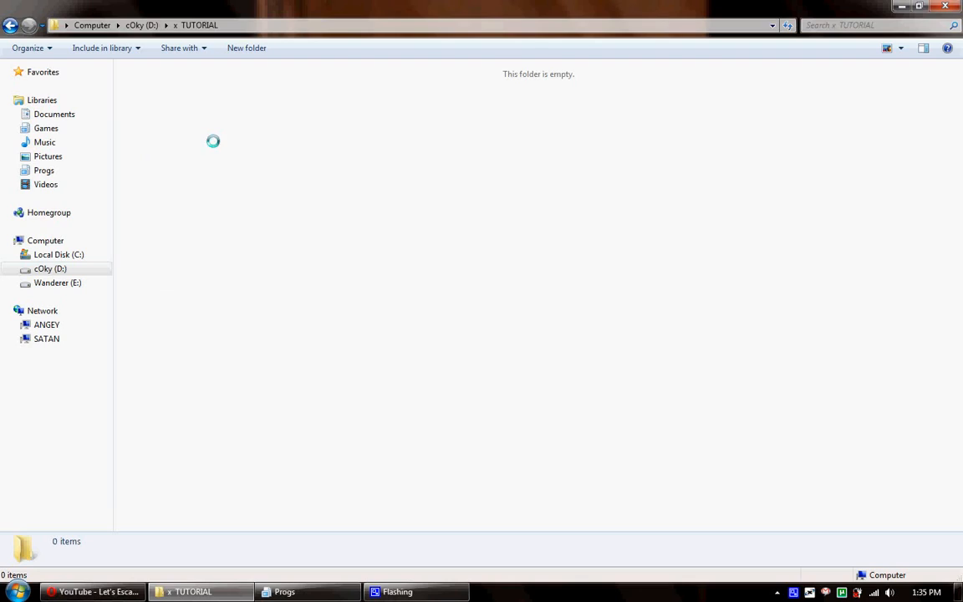
mouse_move(155, 102)
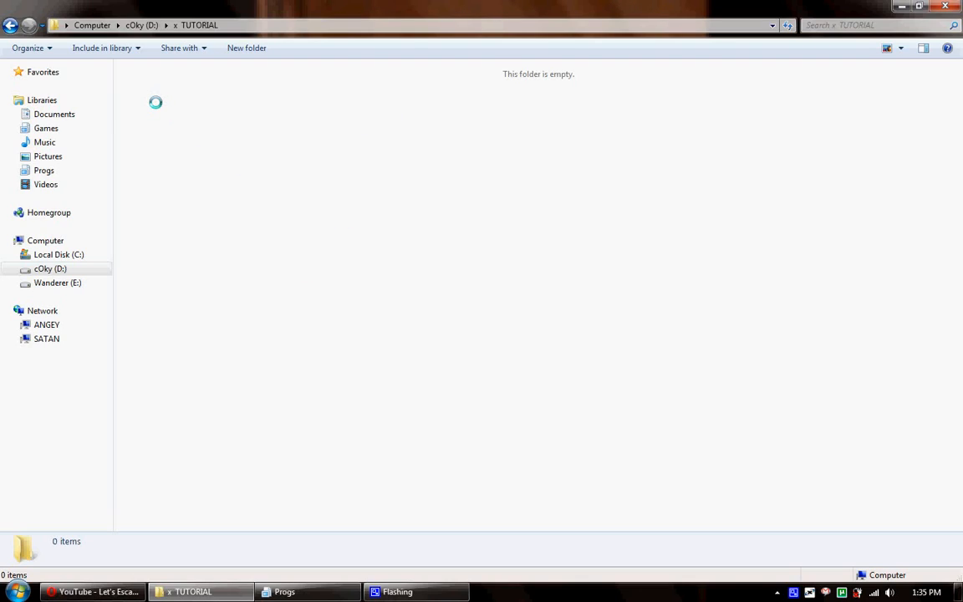
right_click(155, 102)
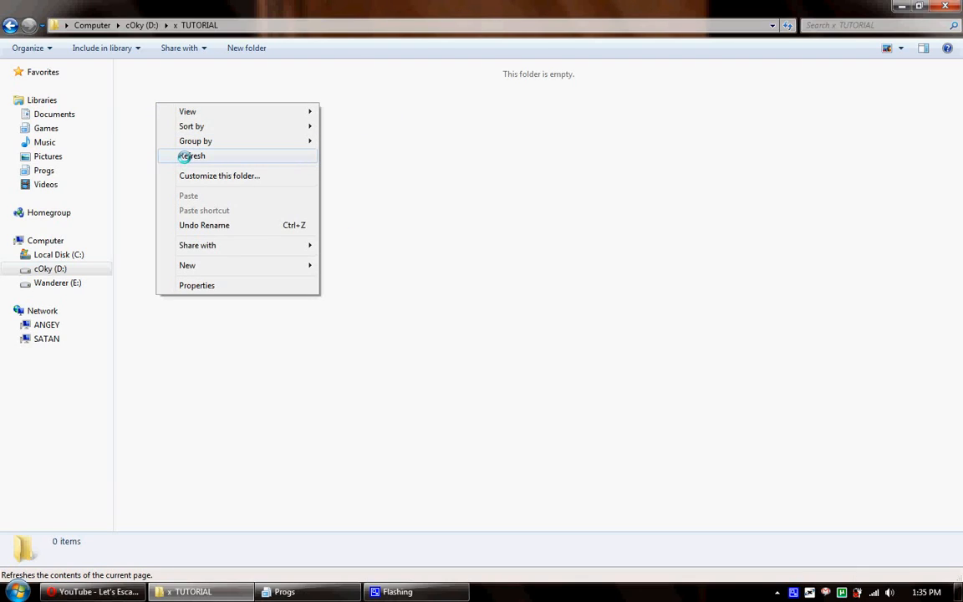
click(192, 155)
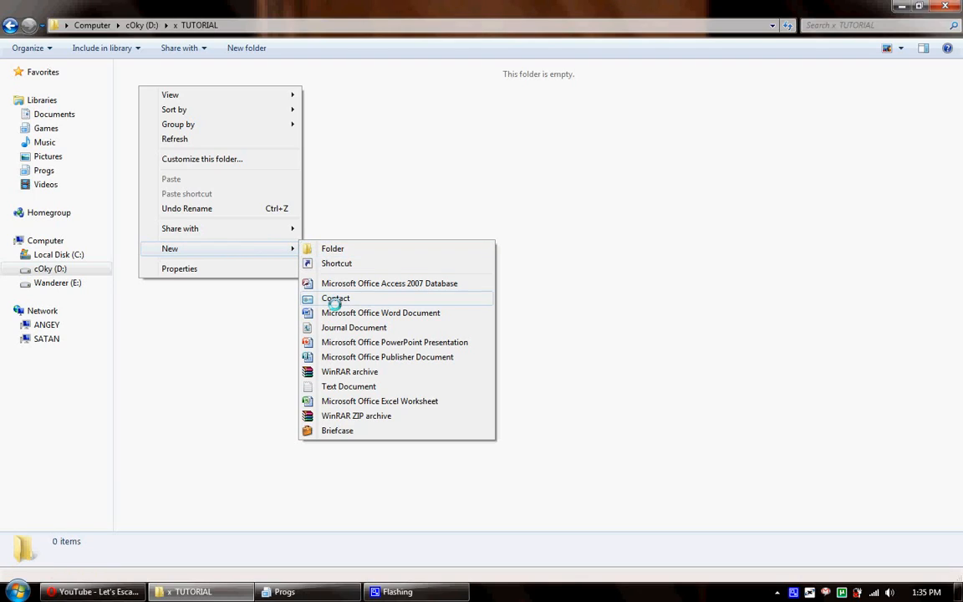
mouse_move(348, 386)
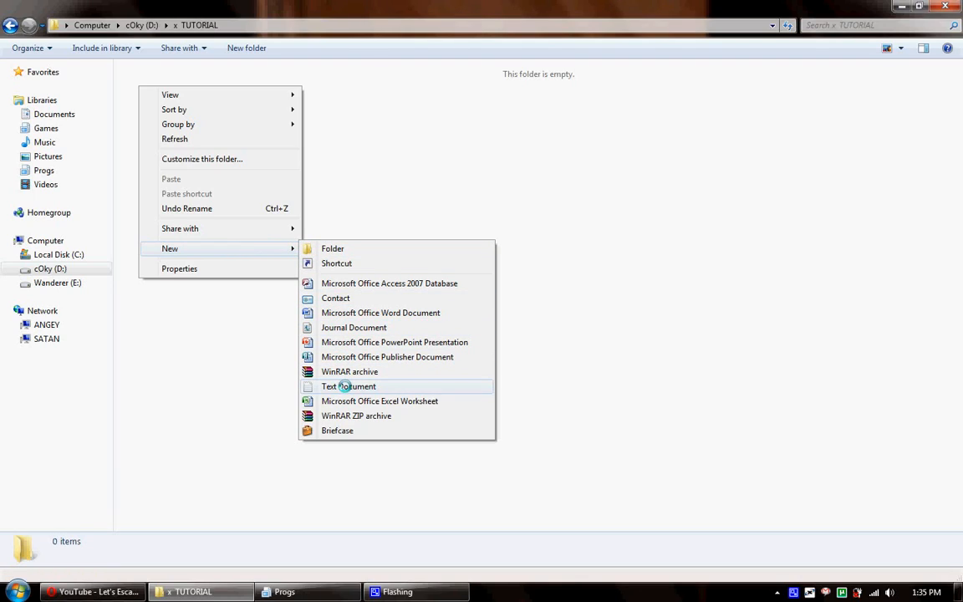
Create a new folder in D:\TUTORIAL and name it LT^ MF.
click(331, 247)
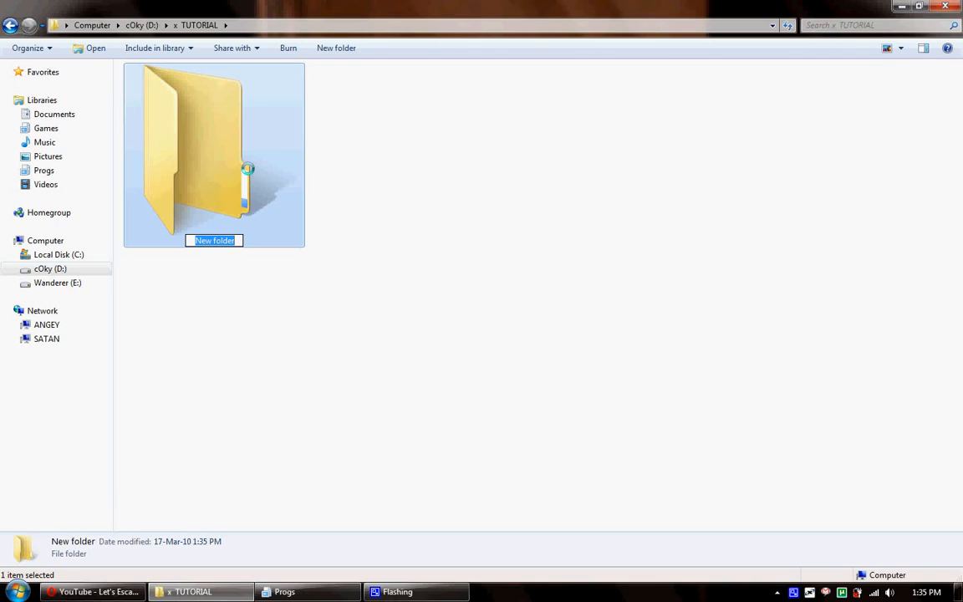
text(L)
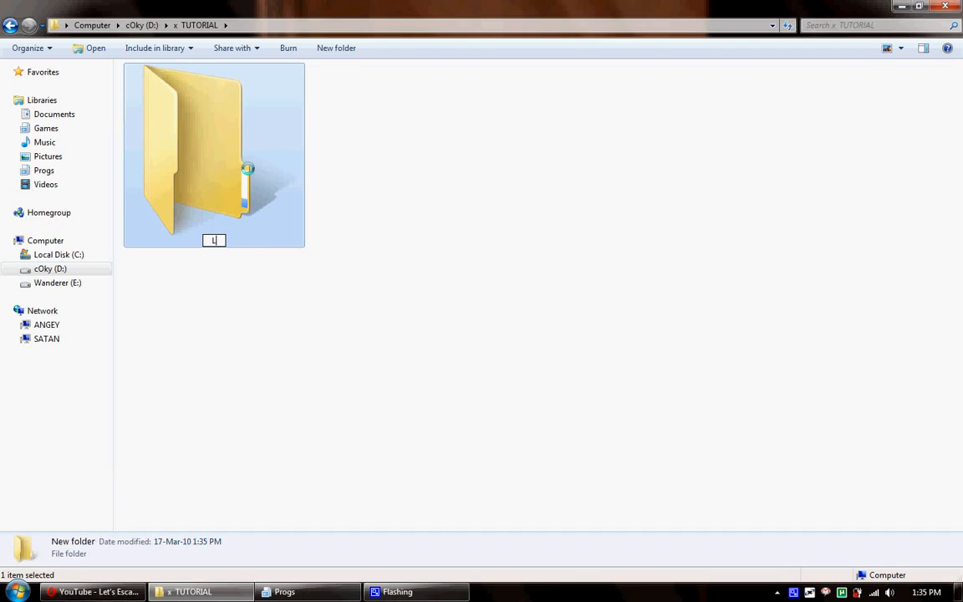
text(T)
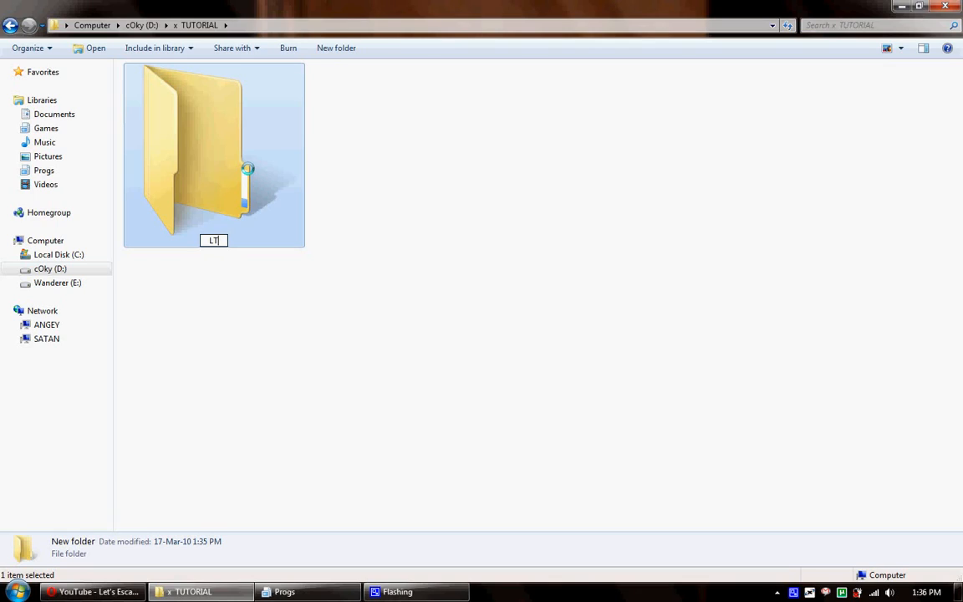
text(^)
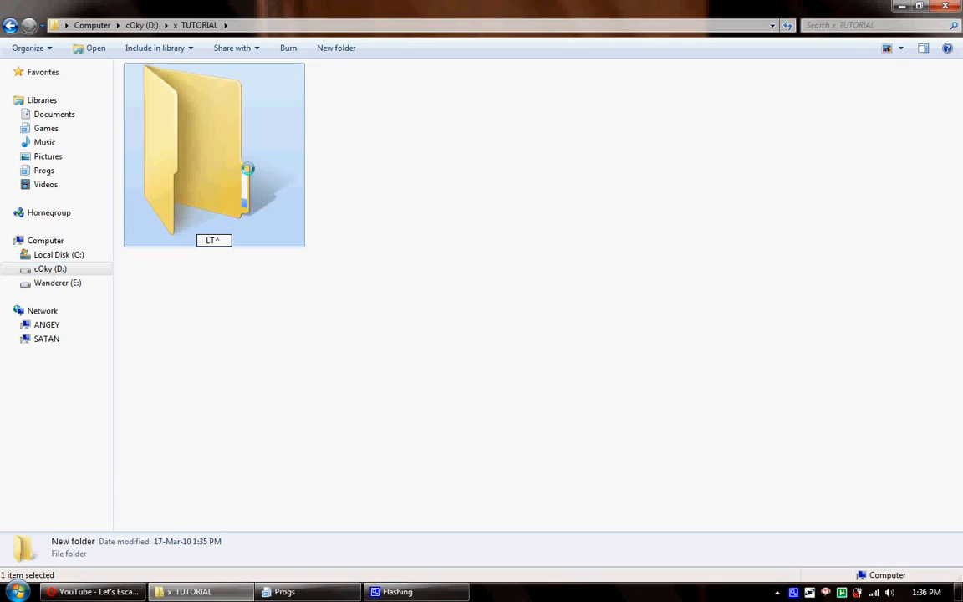
text(MF)
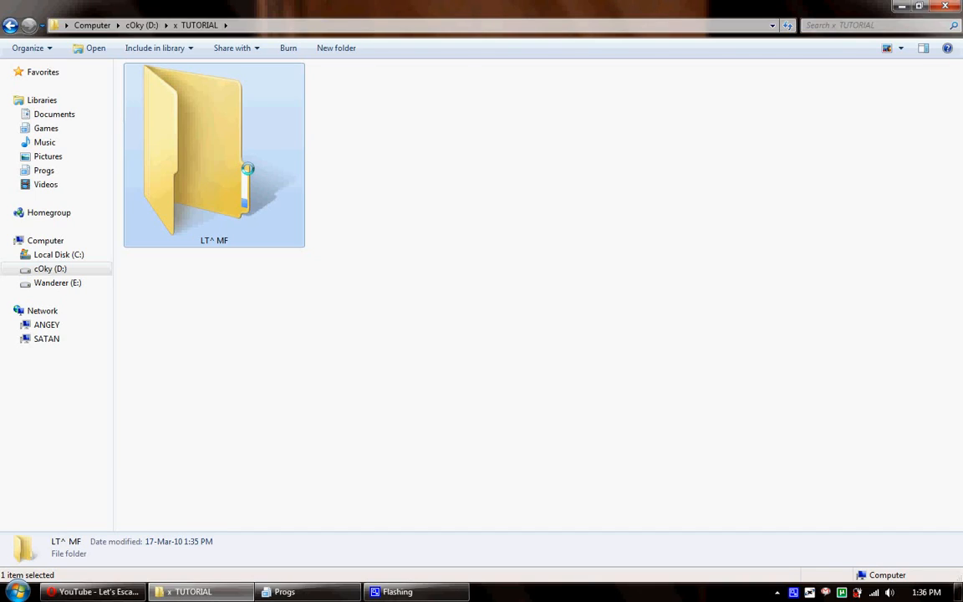
mouse_move(219, 197)
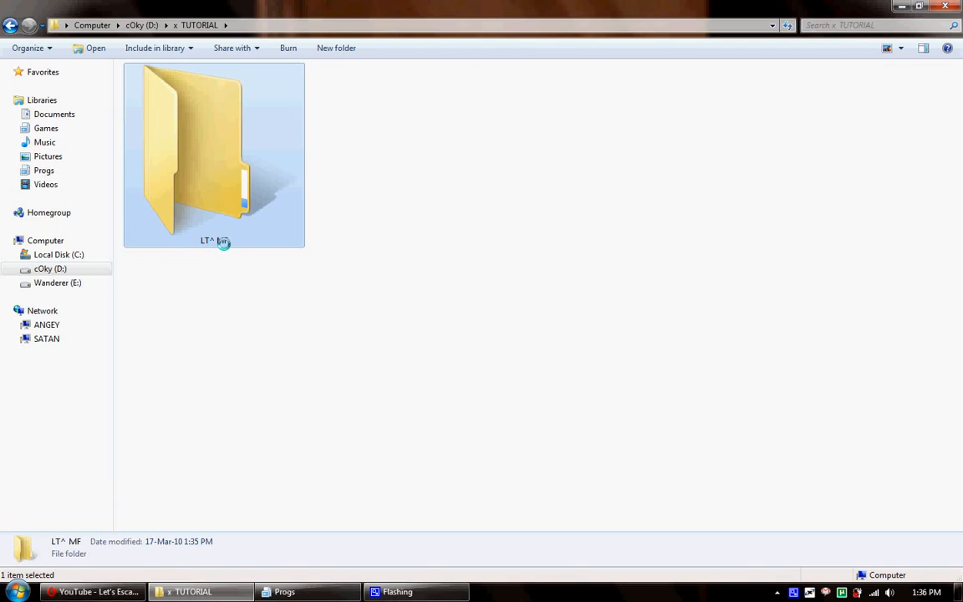
Open the LT^ MF folder, view its Properties dialog, and close it with OK.
double_click(214, 151)
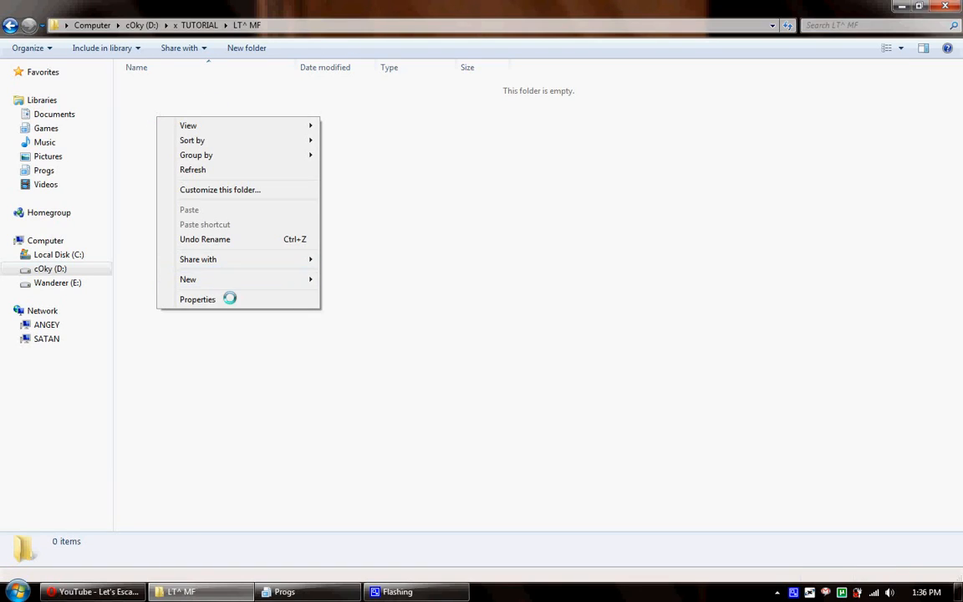
click(197, 299)
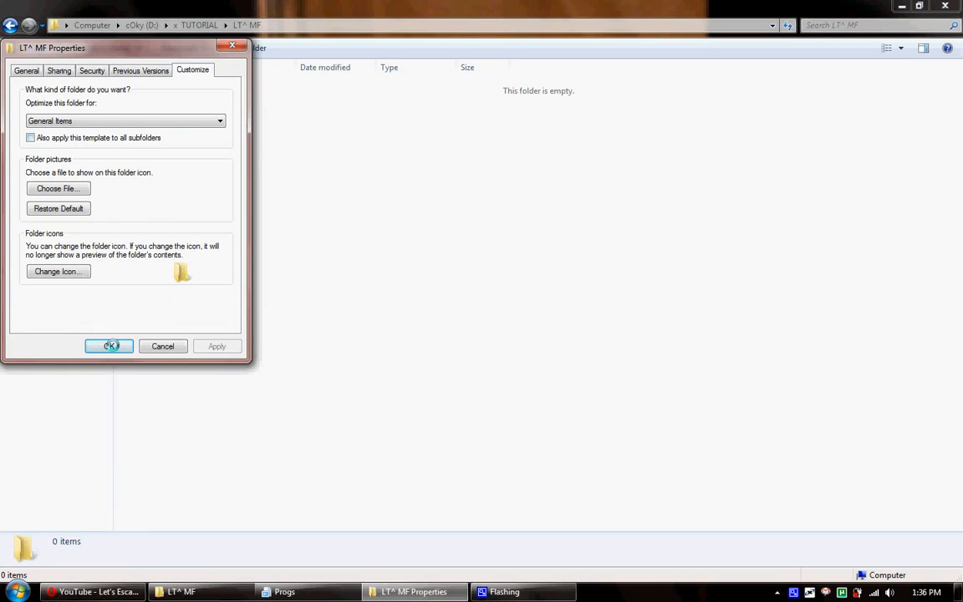
click(108, 346)
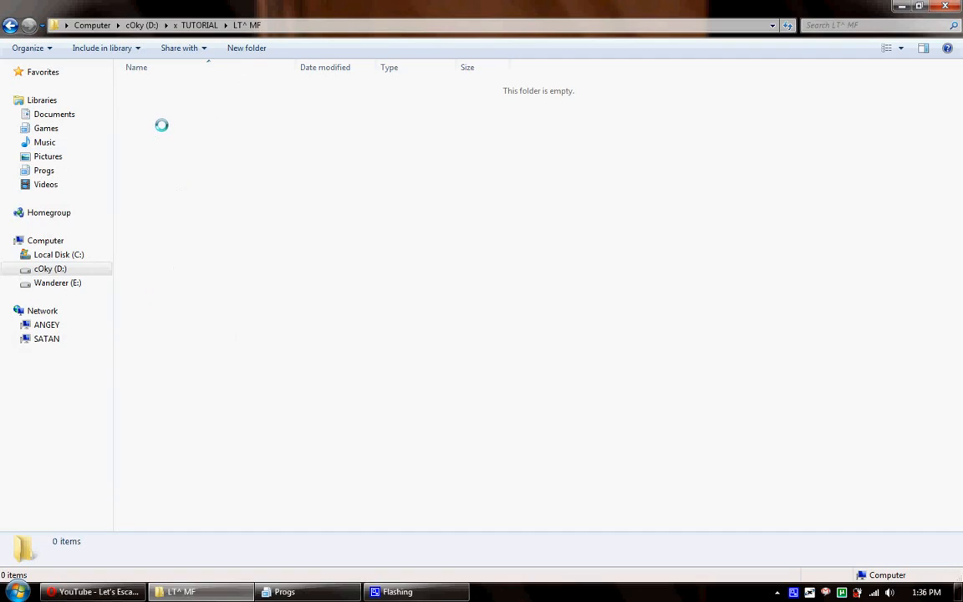
right_click(160, 126)
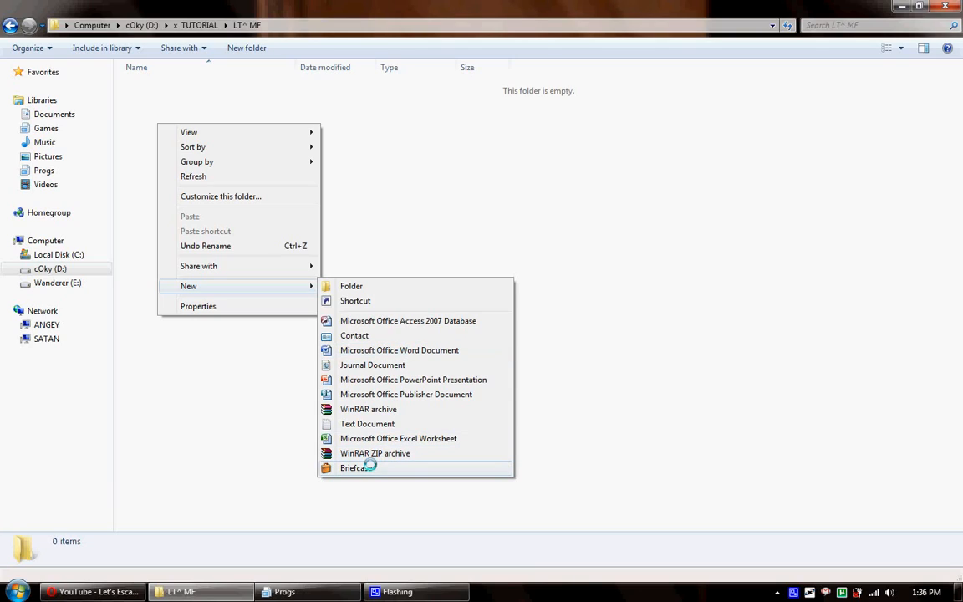
mouse_move(368, 424)
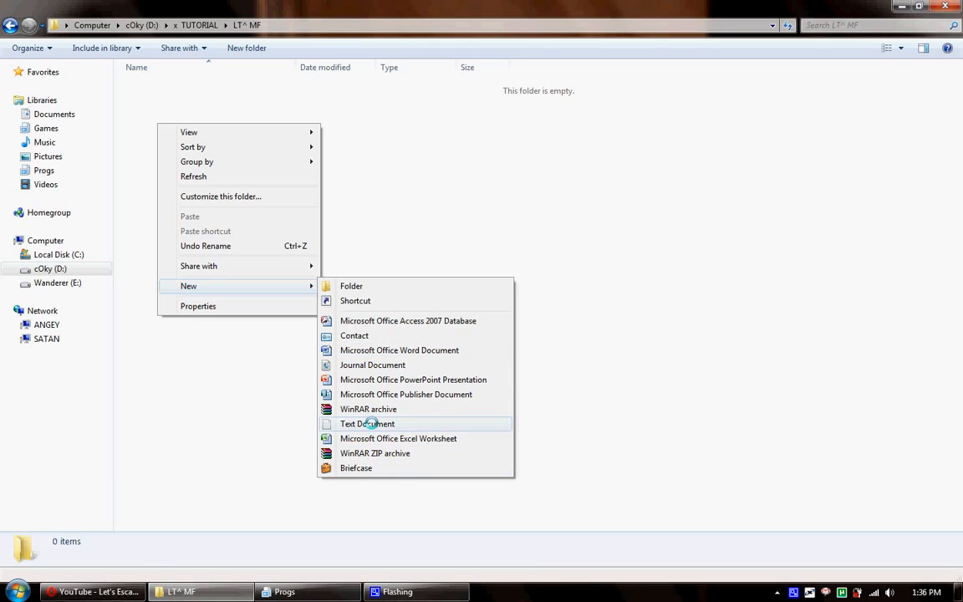
mouse_move(368, 408)
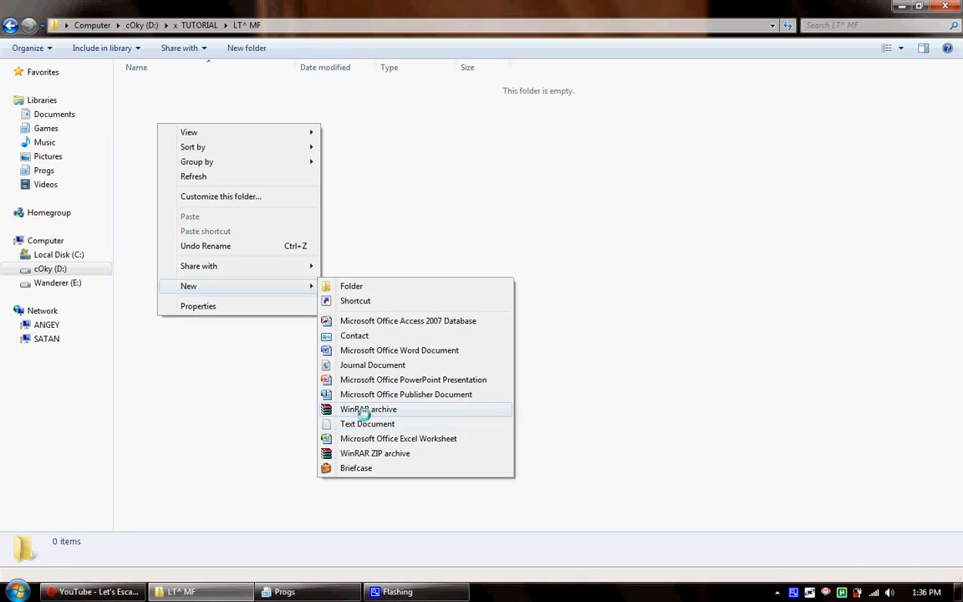
click(368, 408)
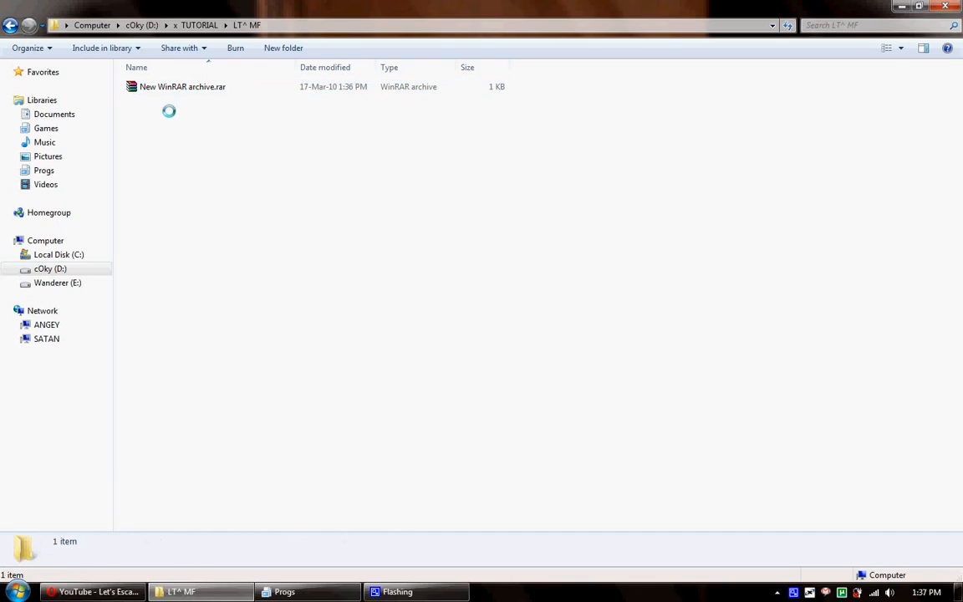
click(183, 87)
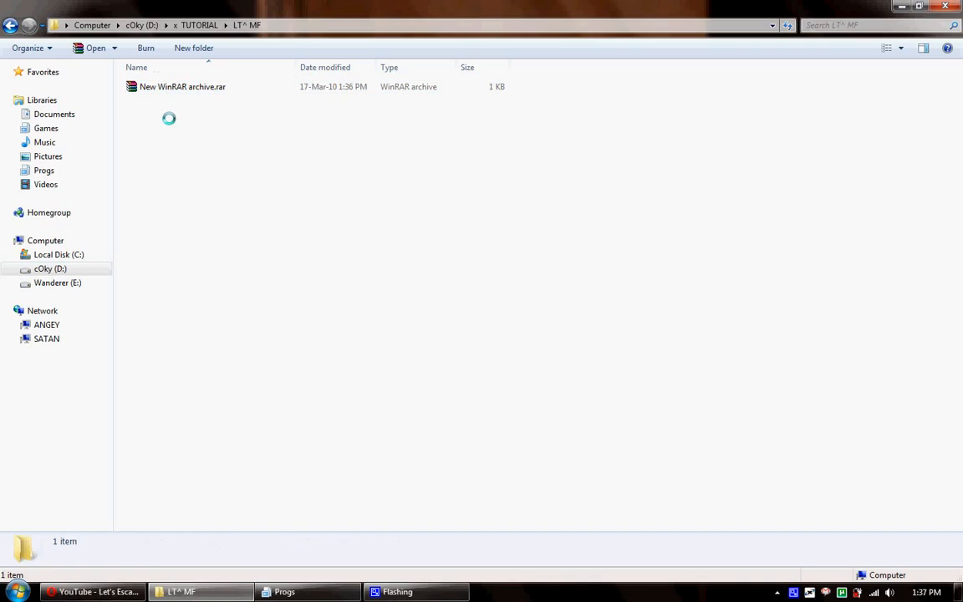
click(182, 87)
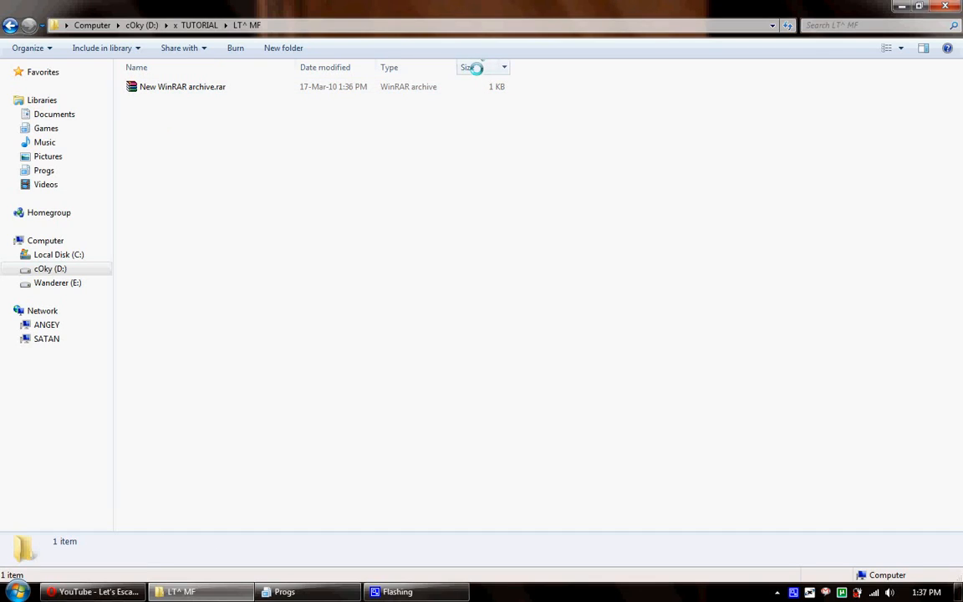
mouse_move(333, 67)
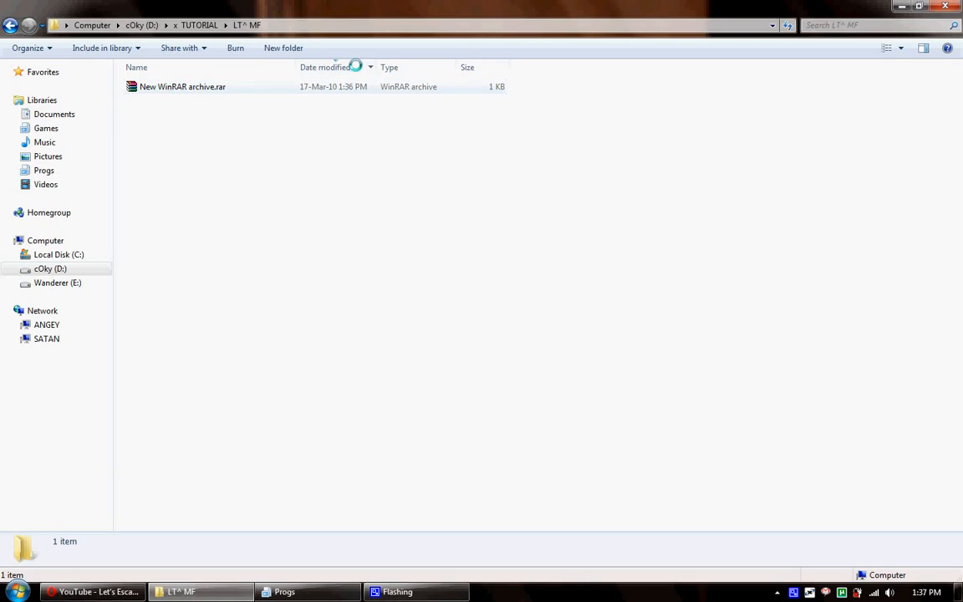
click(182, 87)
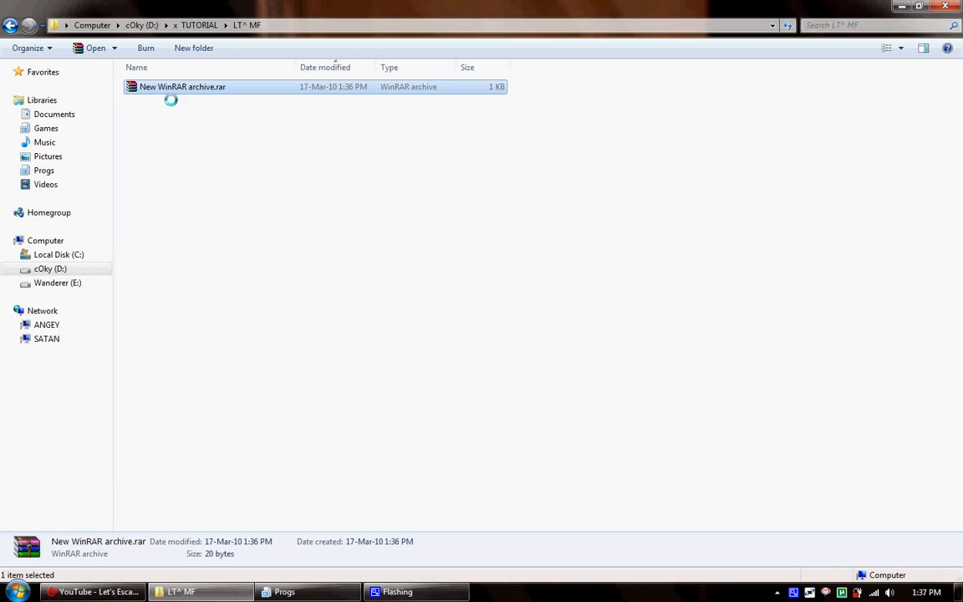
right_click(183, 87)
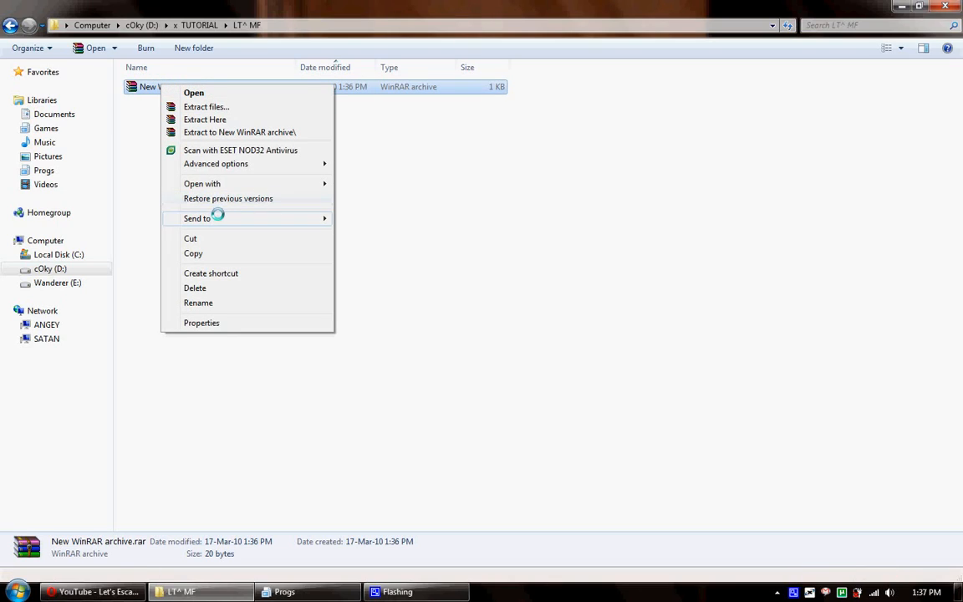
click(211, 275)
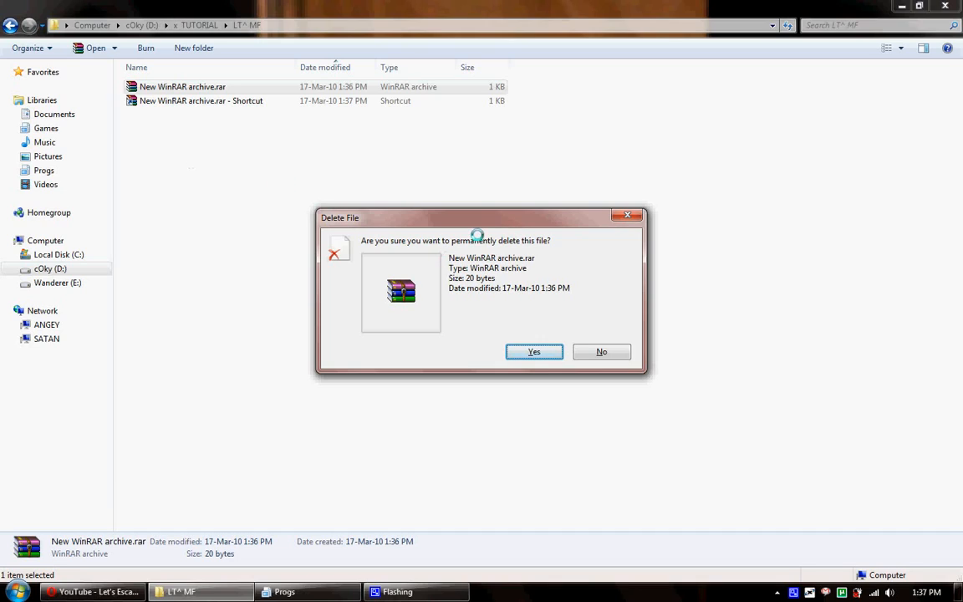
click(535, 351)
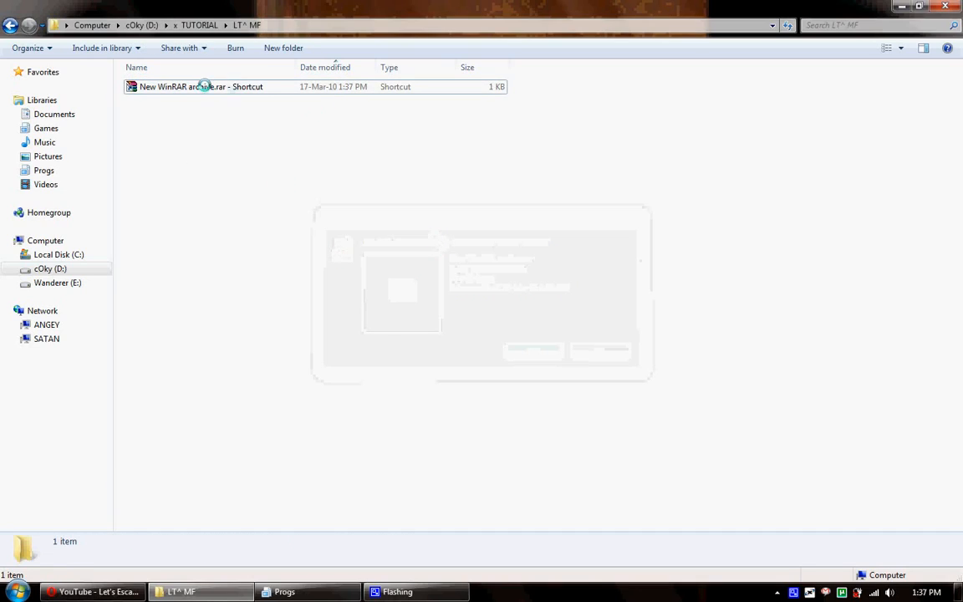
double_click(200, 87)
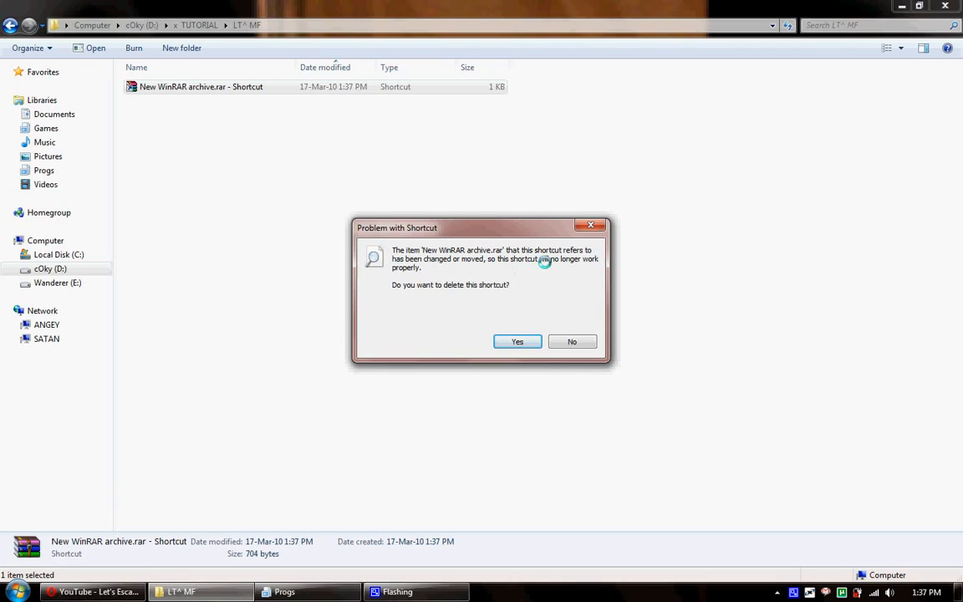
click(516, 342)
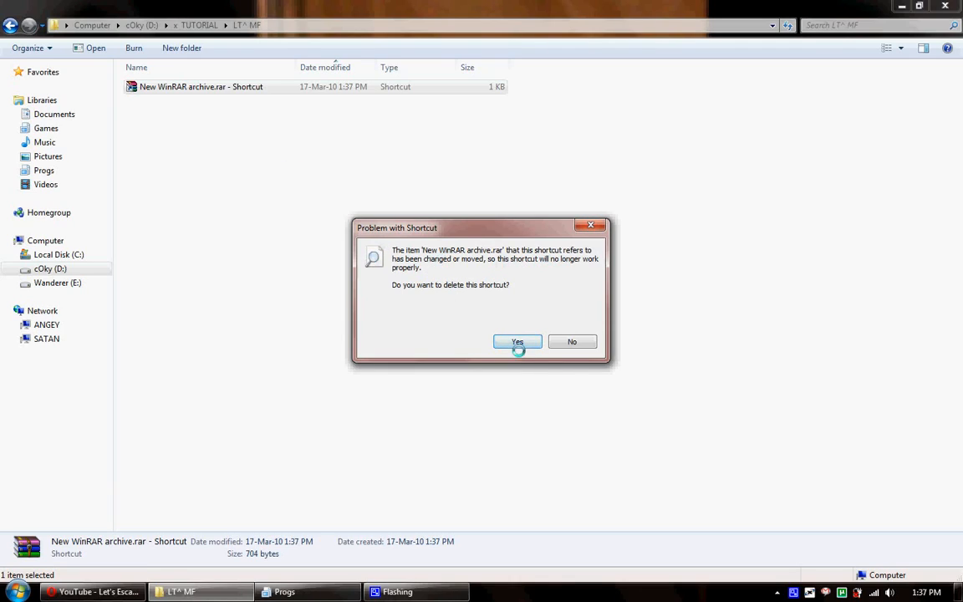
click(517, 341)
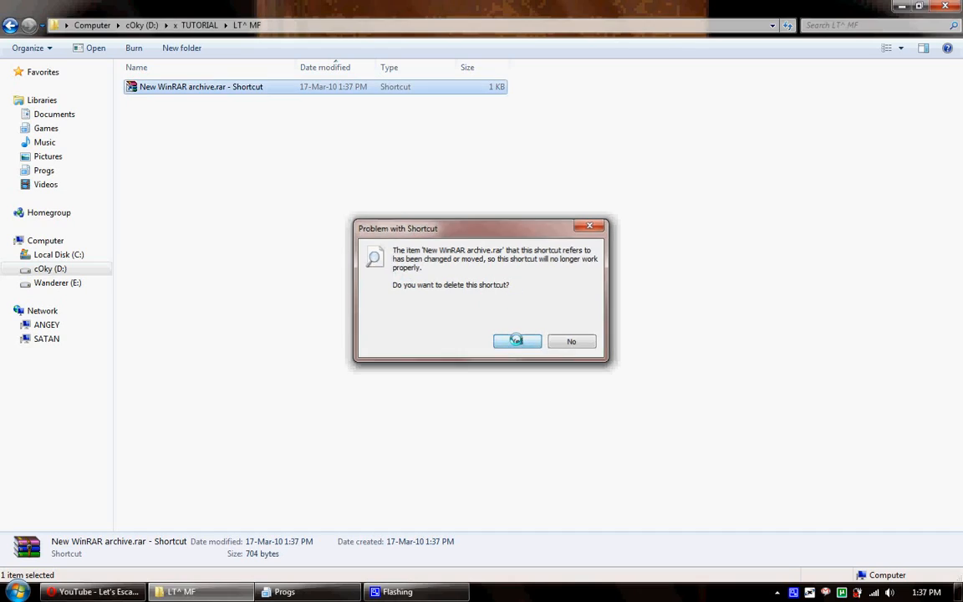
click(515, 341)
text(mspai)
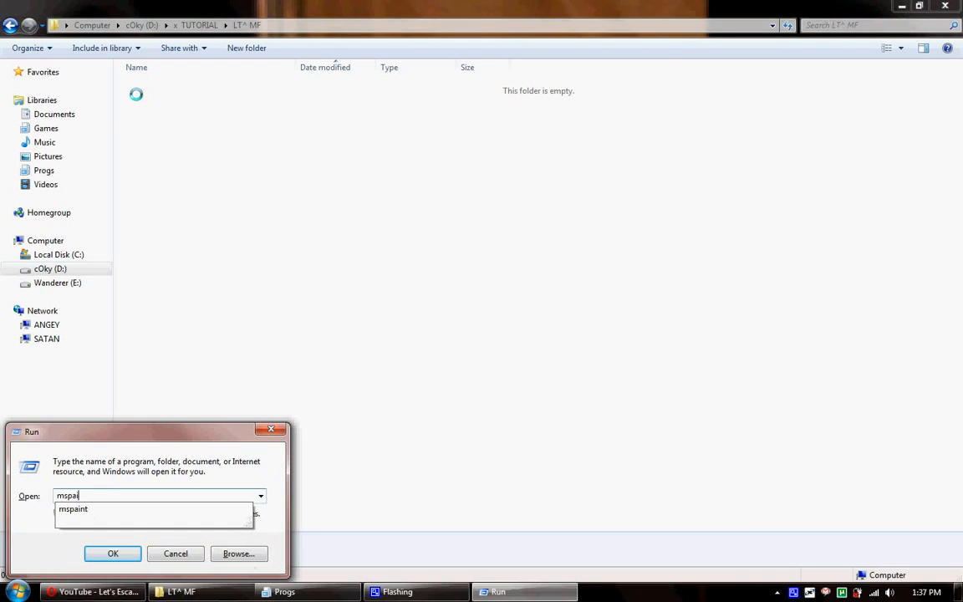
click(114, 554)
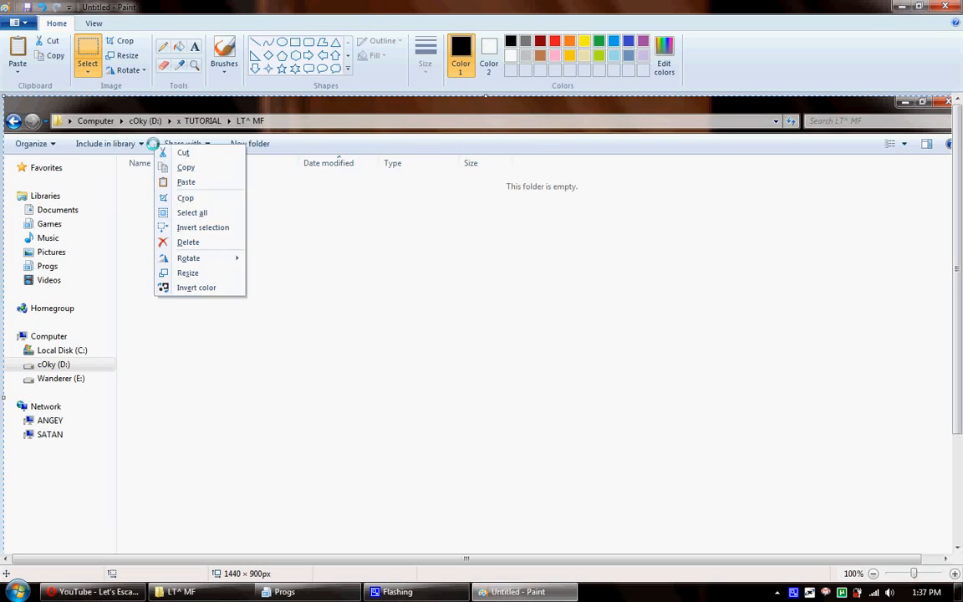
mouse_move(196, 241)
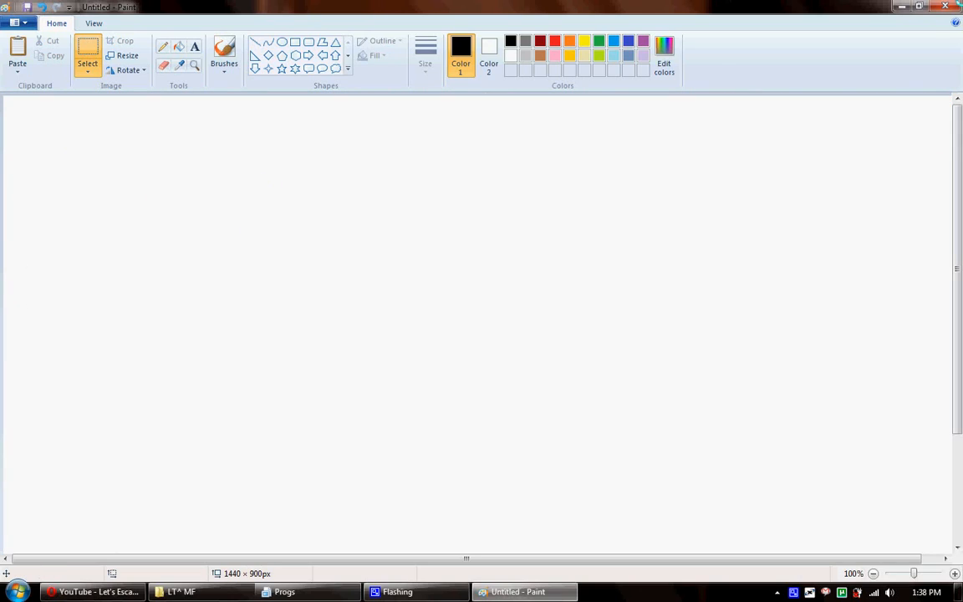
click(946, 7)
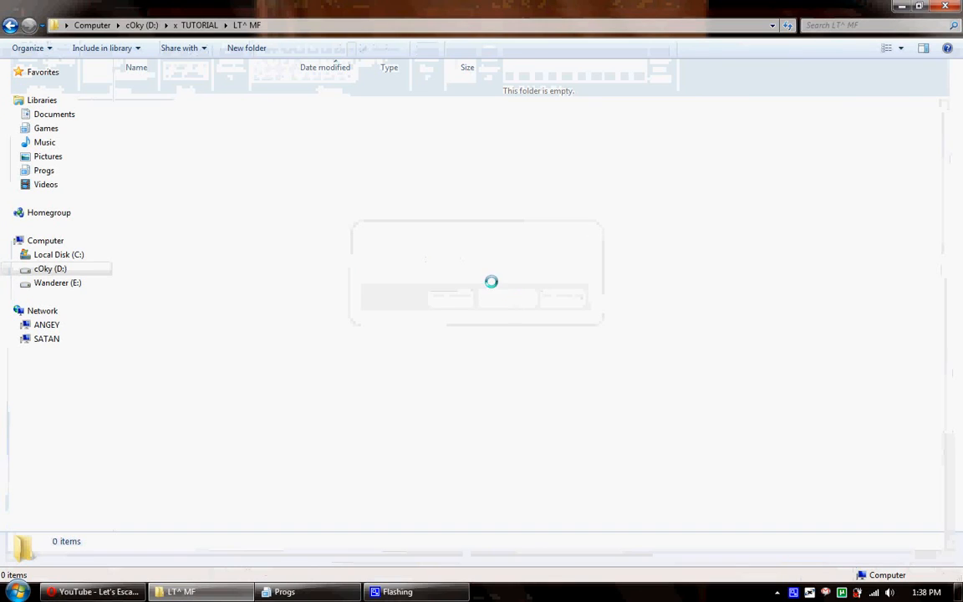
Create a New Text Document in LT^ MF, attempt a rename, and keep 'New Text Document.txt' on the extension warning.
right_click(221, 269)
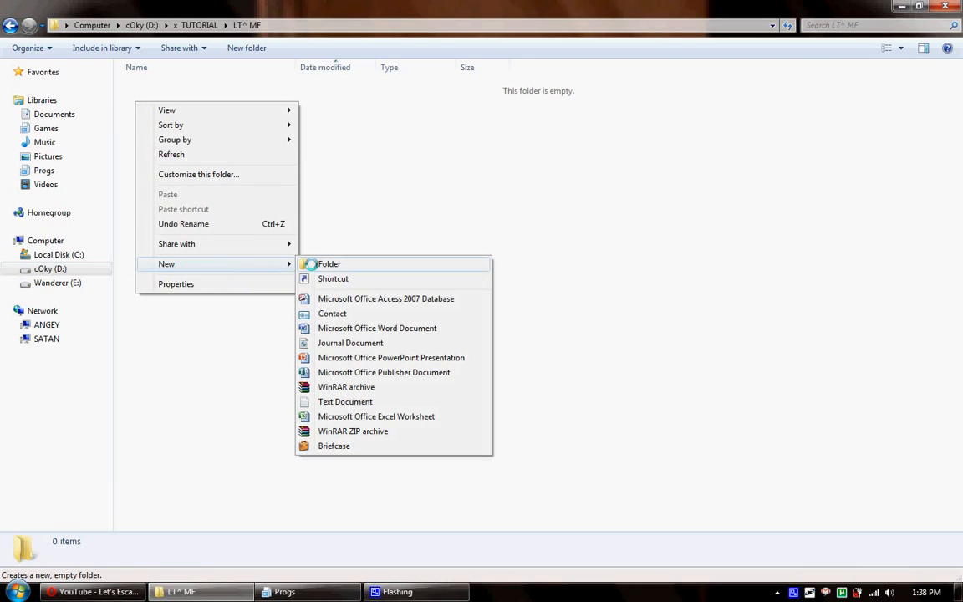
click(345, 401)
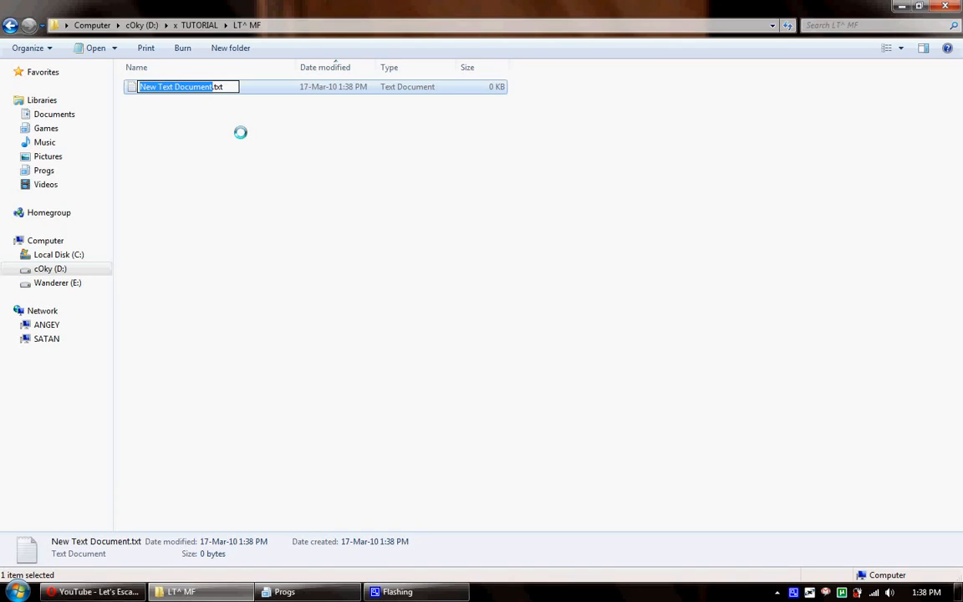
text(MF.)
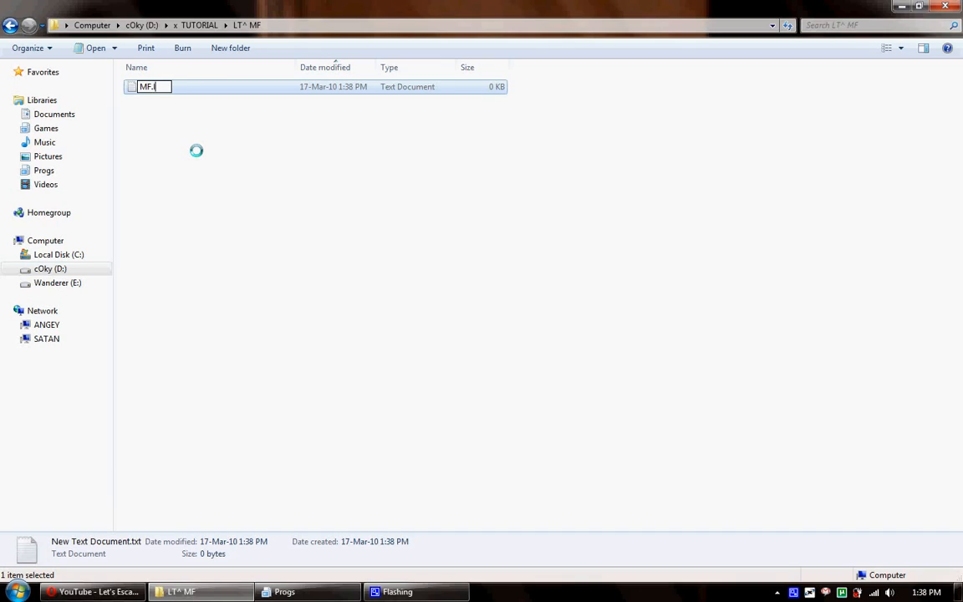
text(llkk)
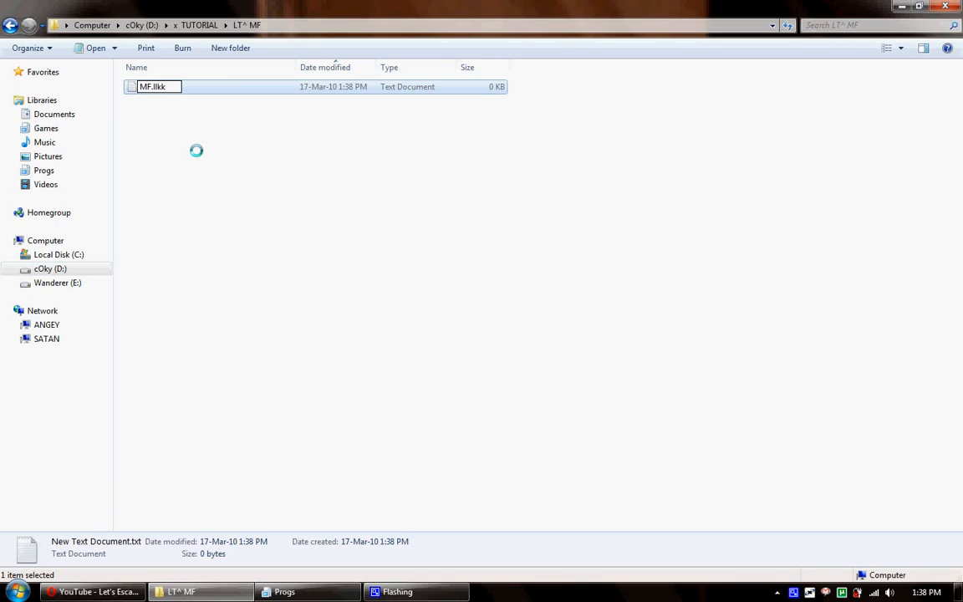
text(gw)
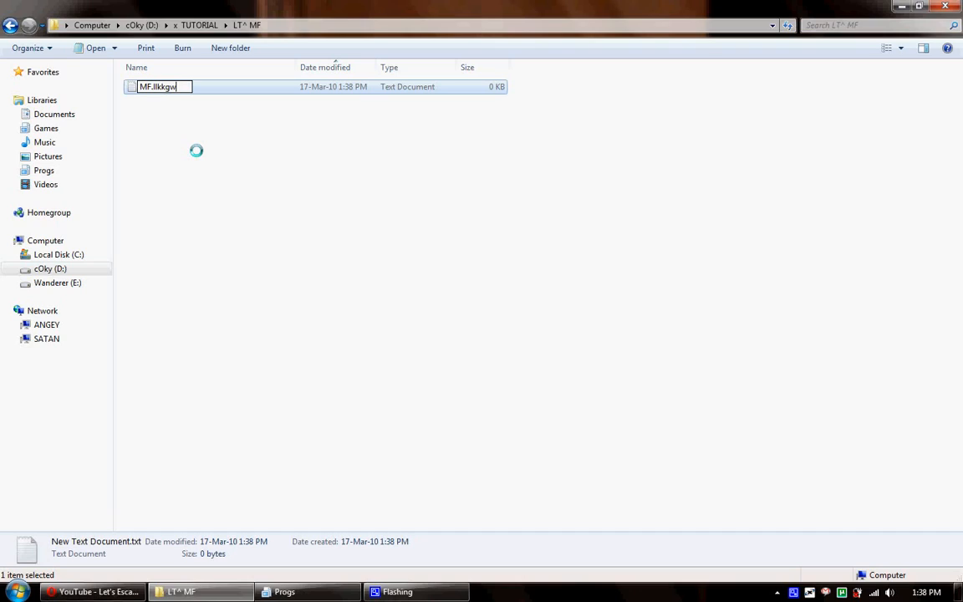
text(s)
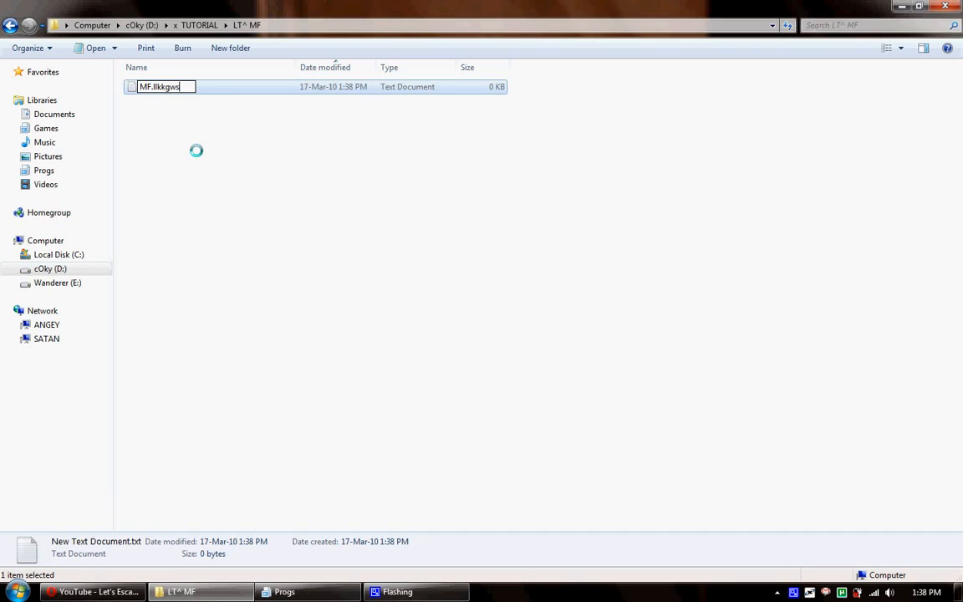
text(j)
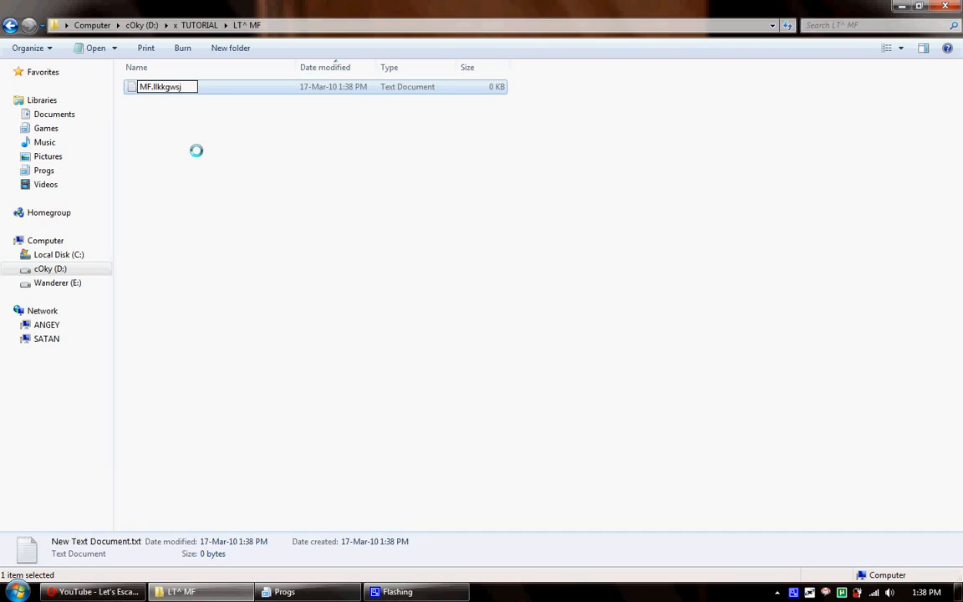
key(Backspace)
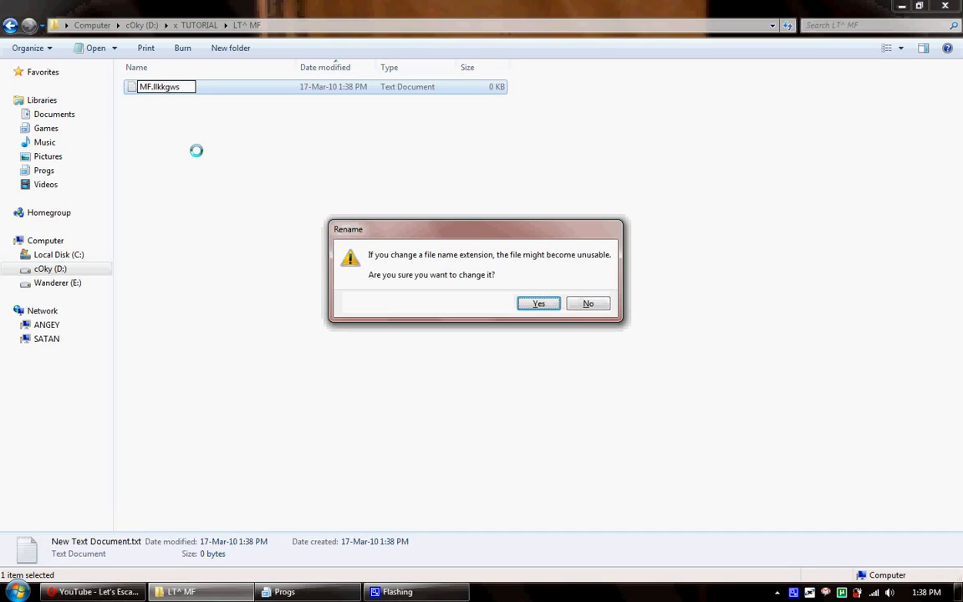
click(589, 303)
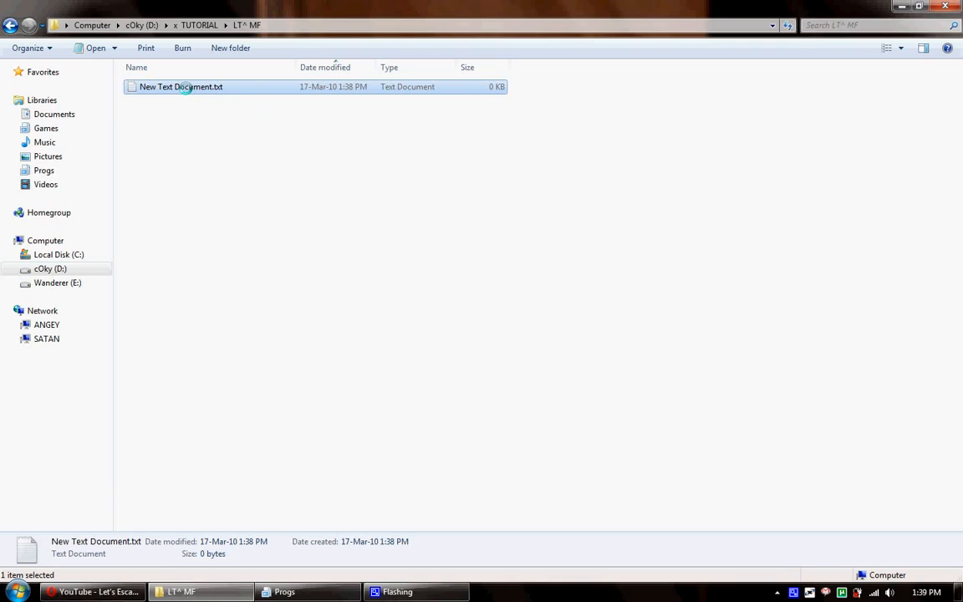
Rename the text document to 'monkey balls.txt' and open it in Notepad.
right_click(180, 86)
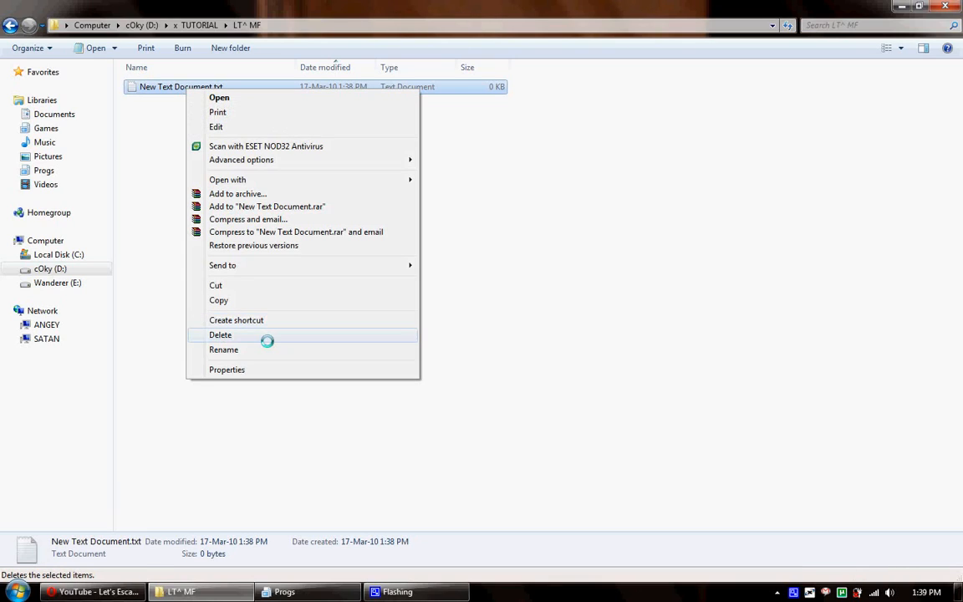
click(224, 349)
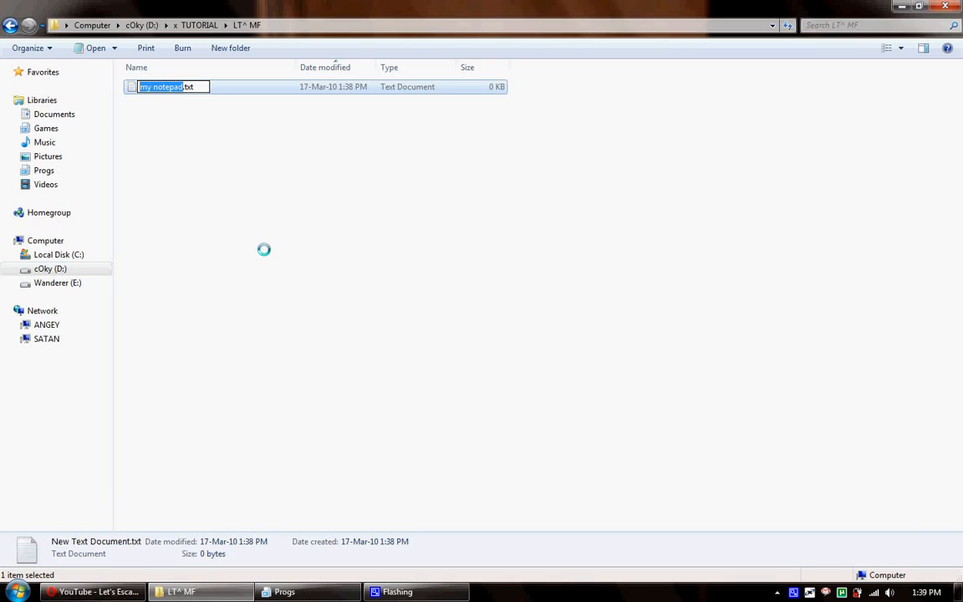
text(monkey)
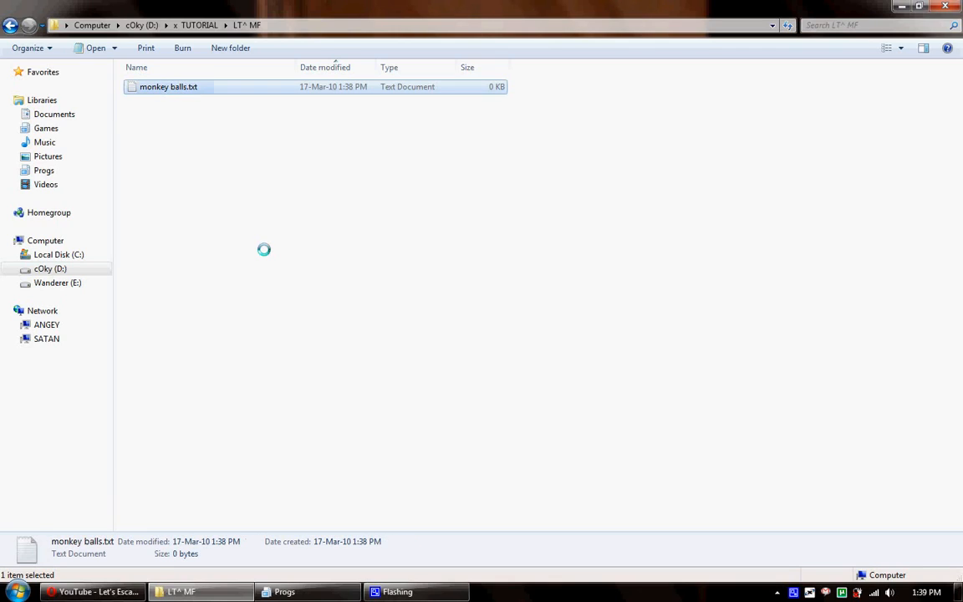
double_click(167, 87)
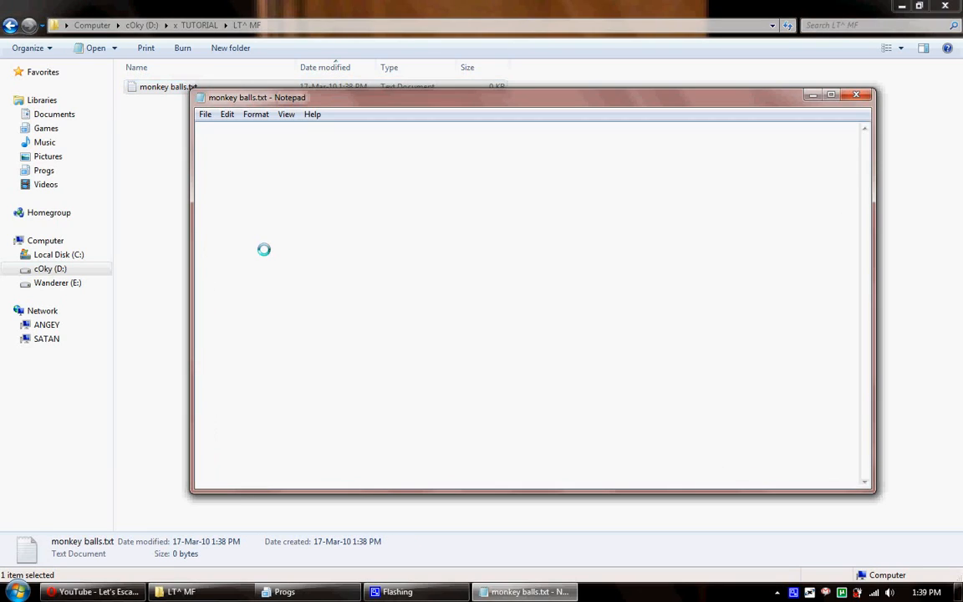
mouse_move(699, 127)
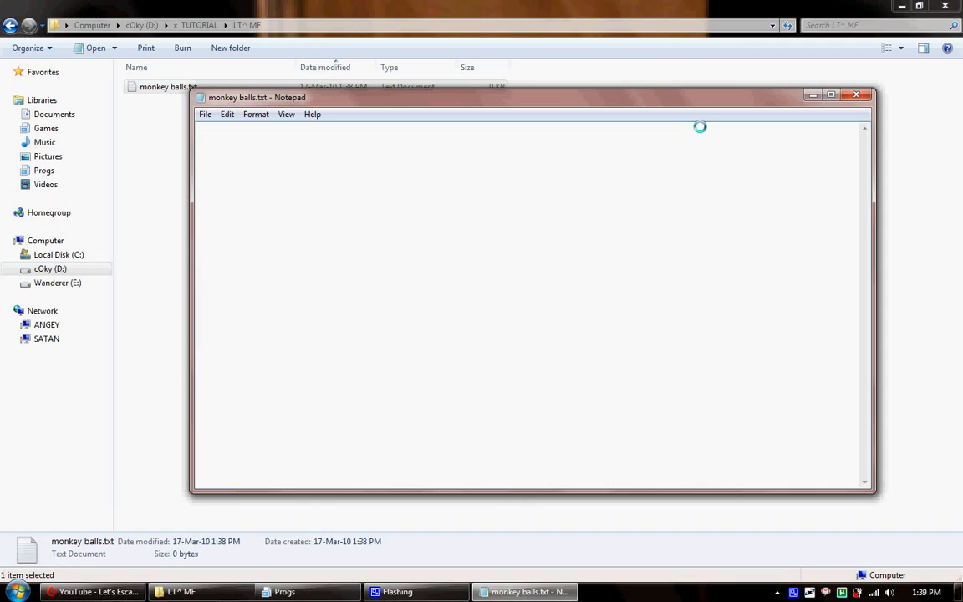
click(856, 93)
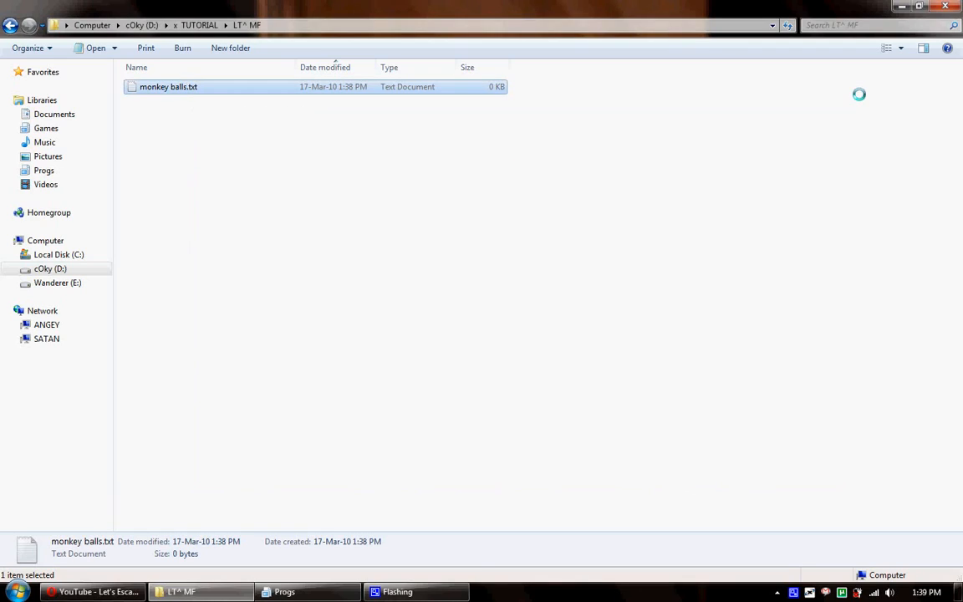
double_click(167, 87)
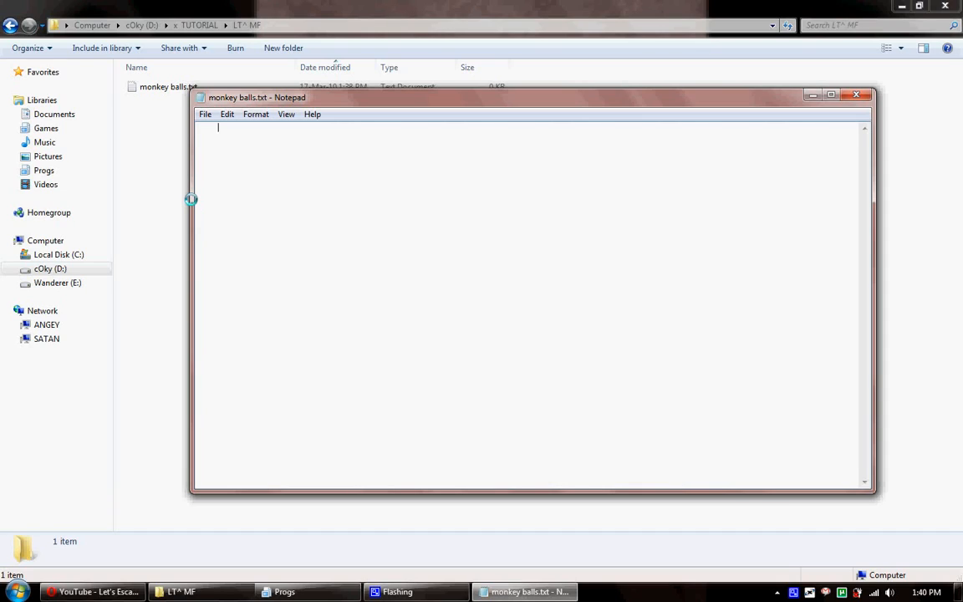
Type underscores, backslashes and forward slashes across several lines to form a small hexagon.
text(__)
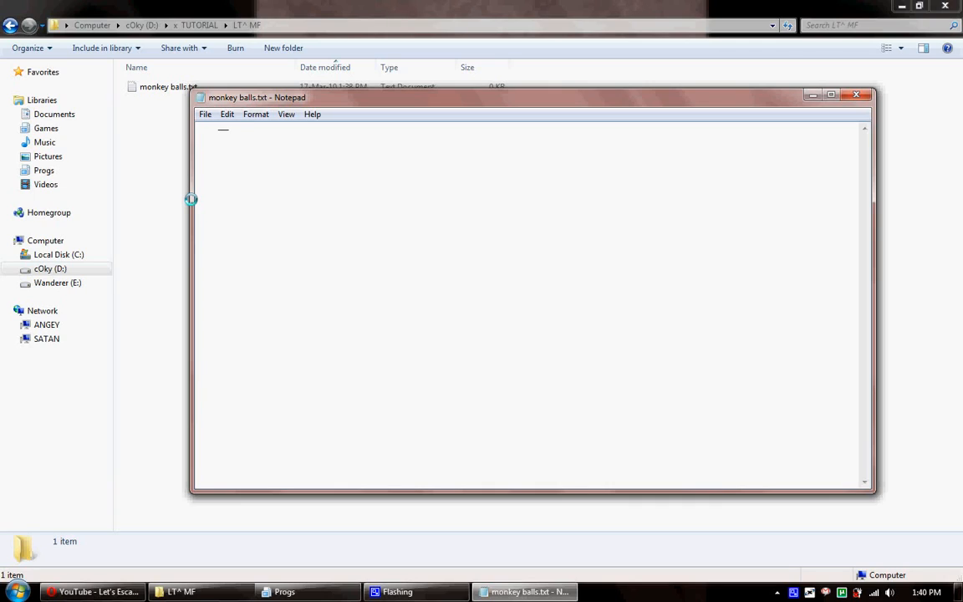
text(\)
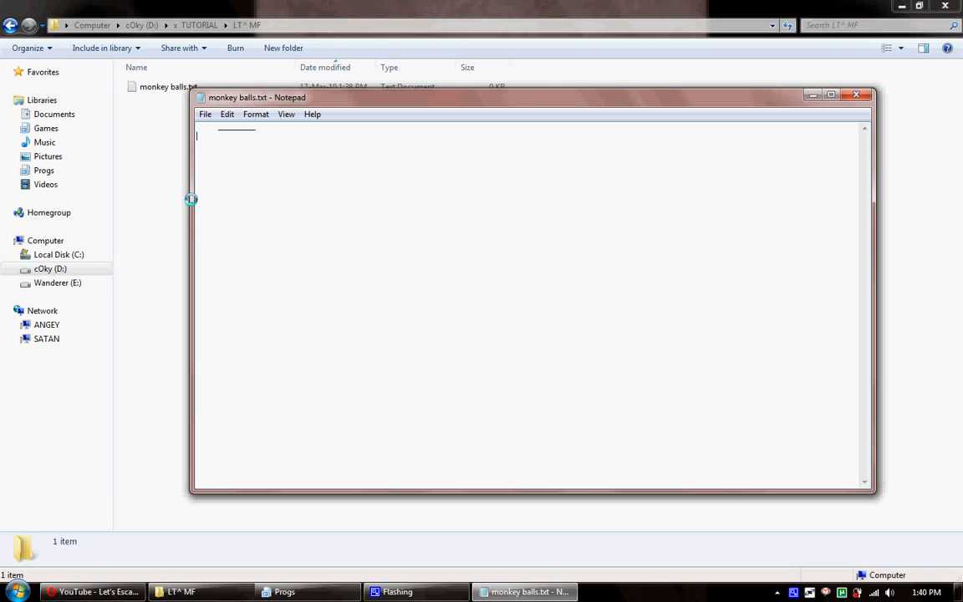
text(/)
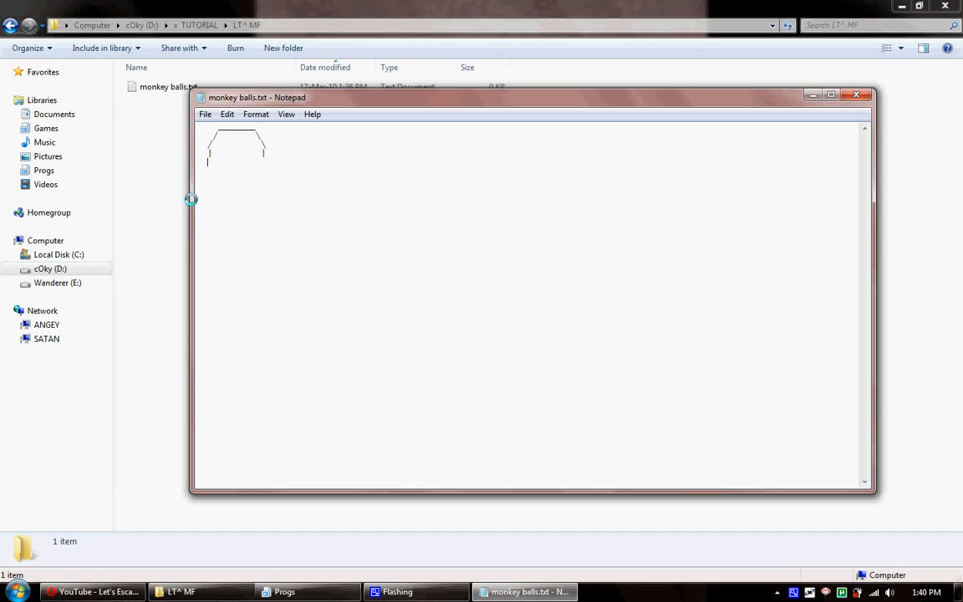
text(\______/)
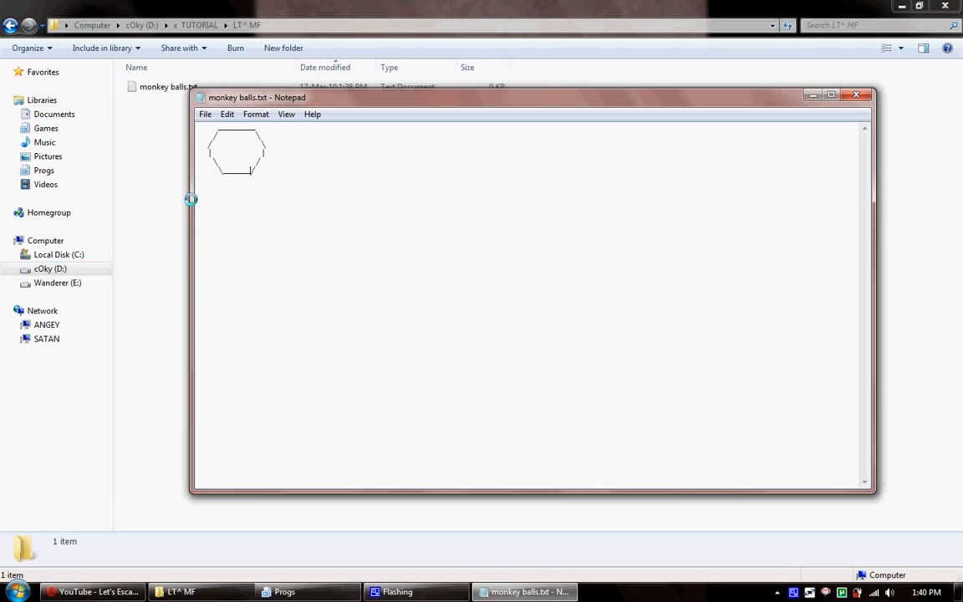
mouse_move(288, 216)
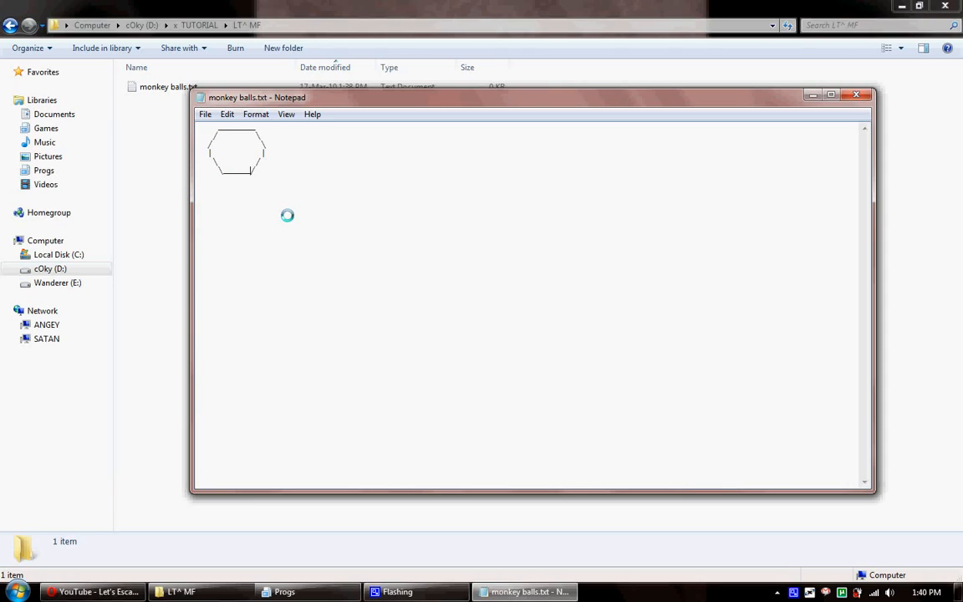